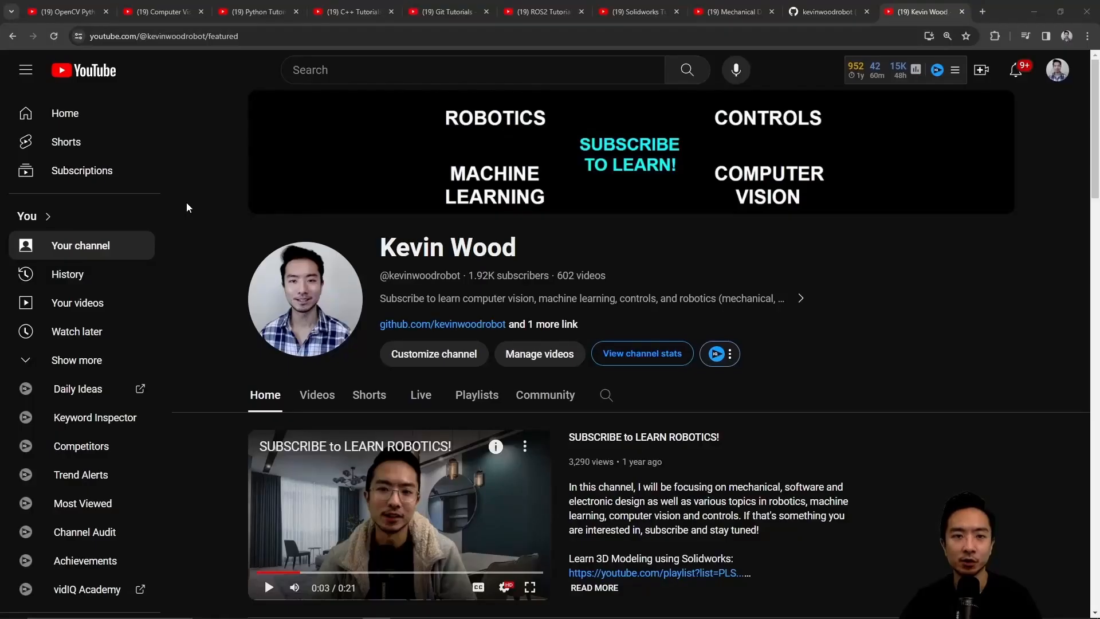
# Step: Browse the Computer Vision and Mechanical Design playlist tabs, ending on the GitHub profile's pinned repositories
pyautogui.click(164, 11)
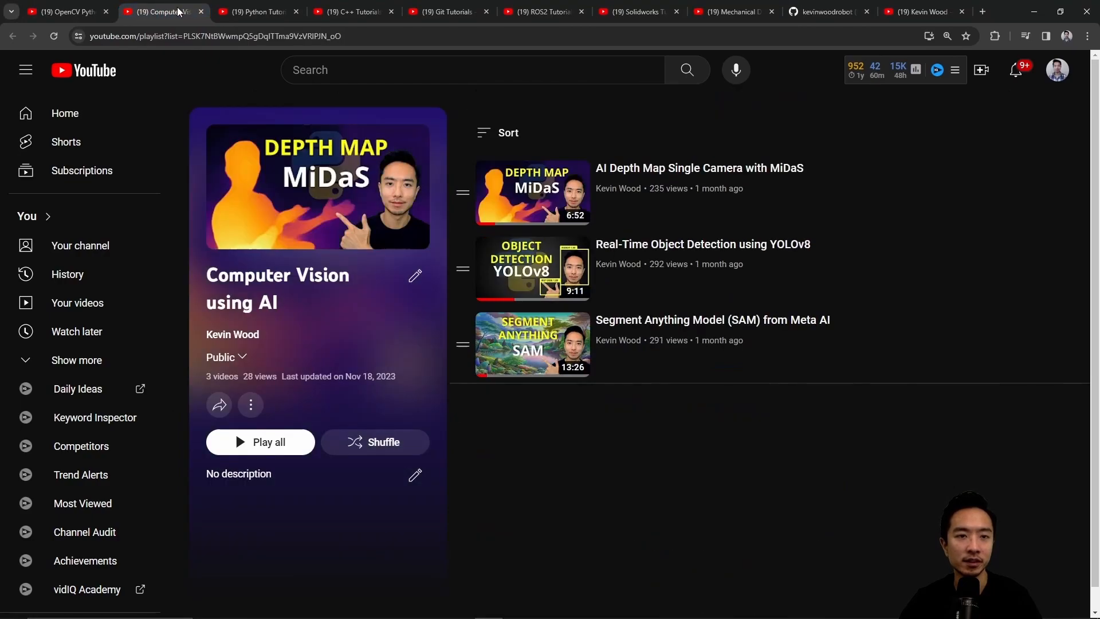
pyautogui.click(354, 11)
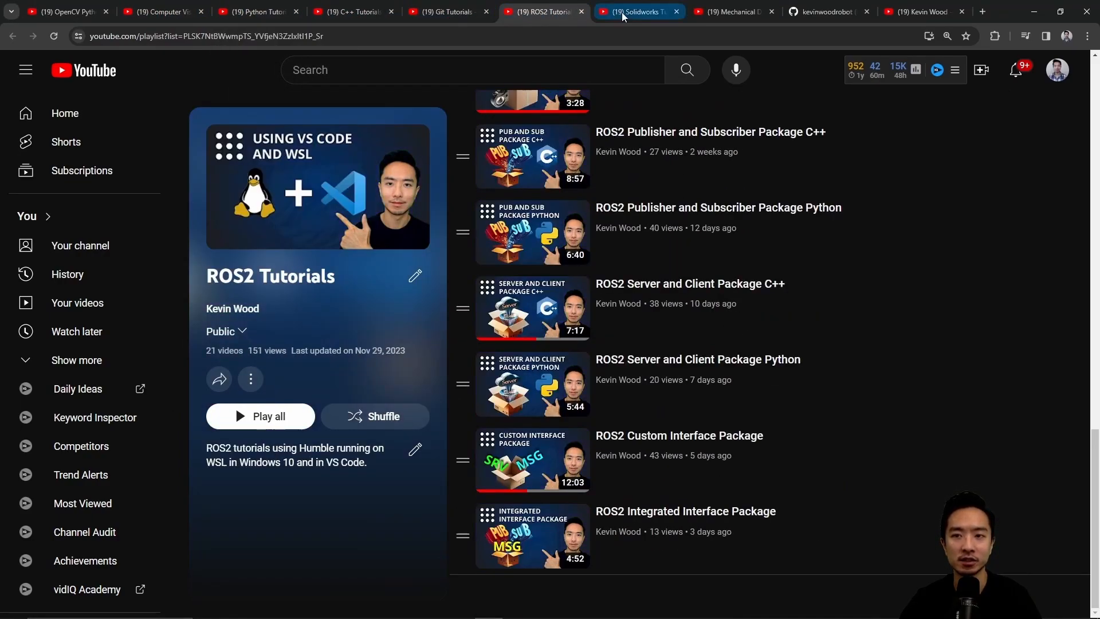
pyautogui.click(737, 11)
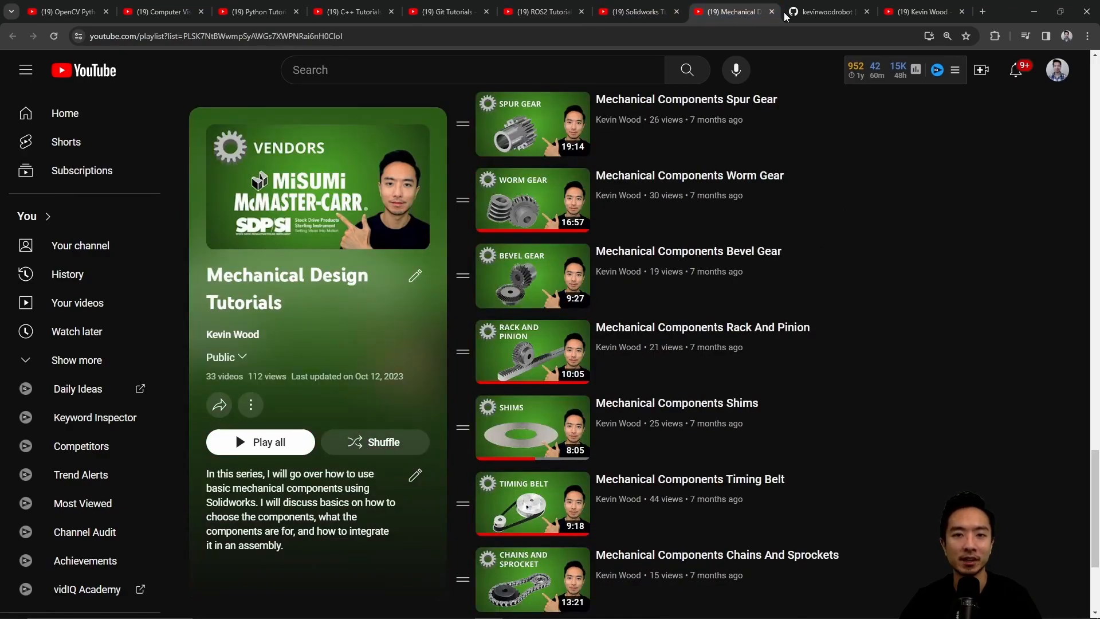
pyautogui.click(829, 12)
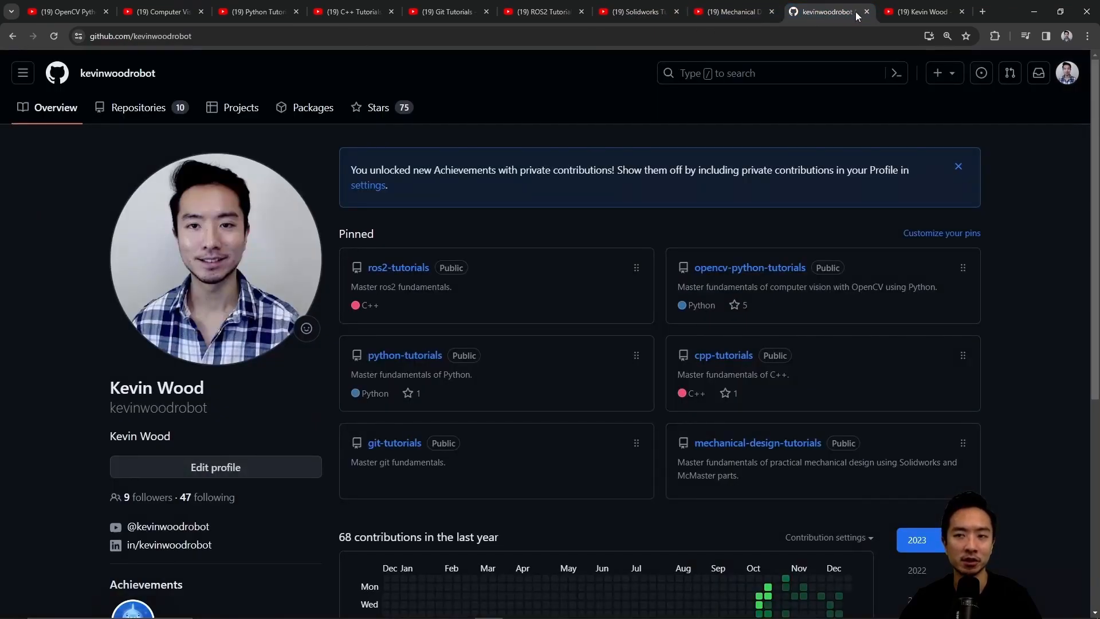
pyautogui.click(919, 11)
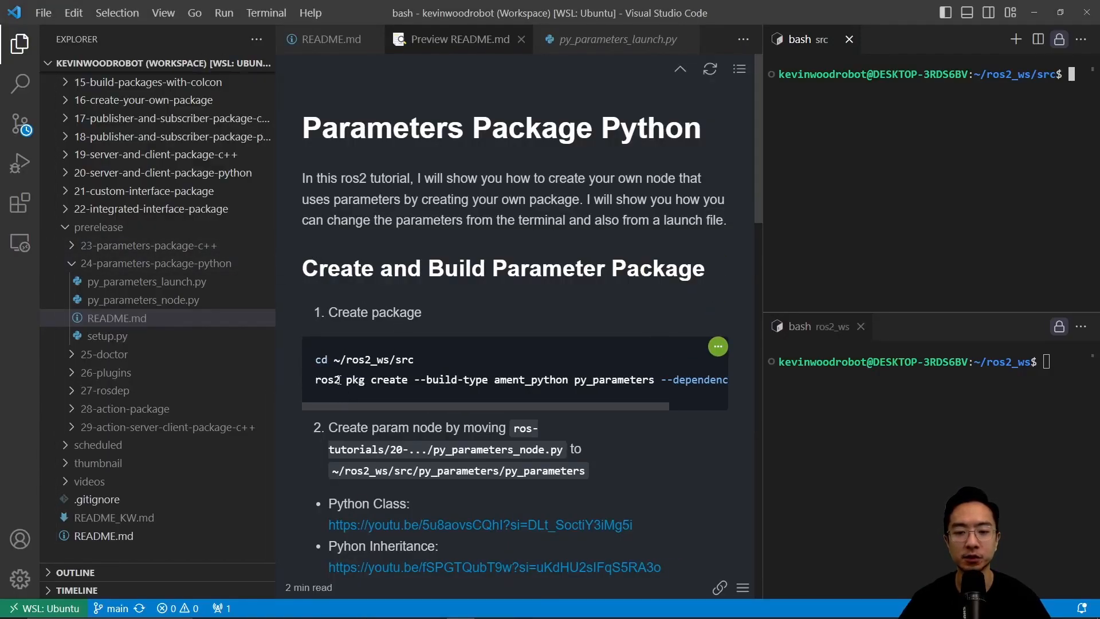
pyautogui.moveTo(496, 330)
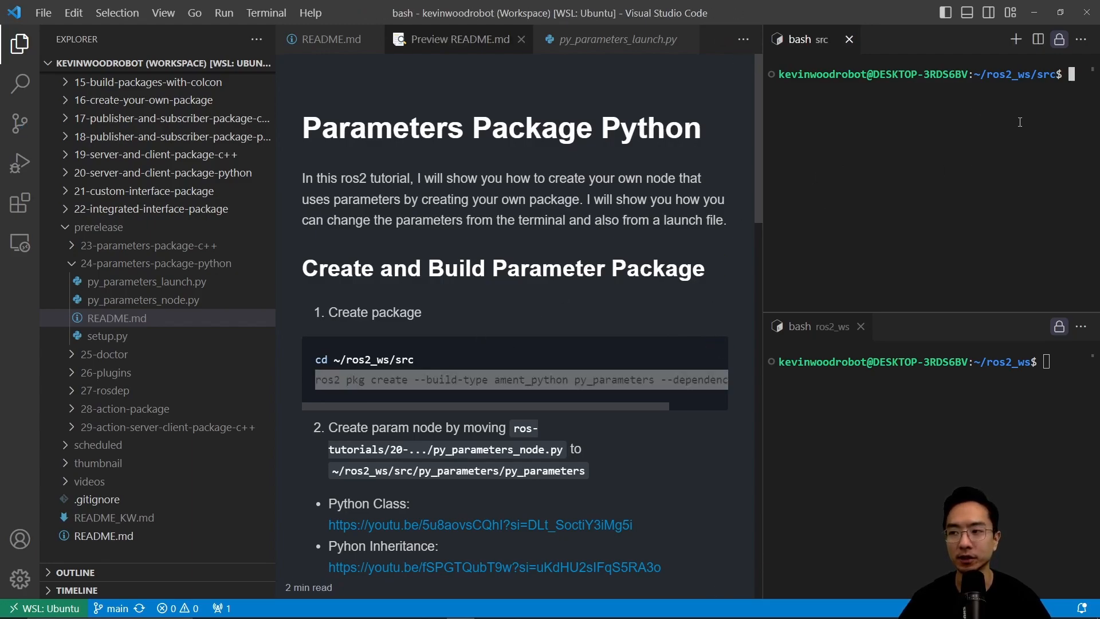
# Step: Run 'ros2 pkg create --build-type ament_python py_parameters --dependencies rclpy' in the src terminal
pyautogui.write('ros2 pkg create --build-type ament_python py_parameters --dependencies rclpy')
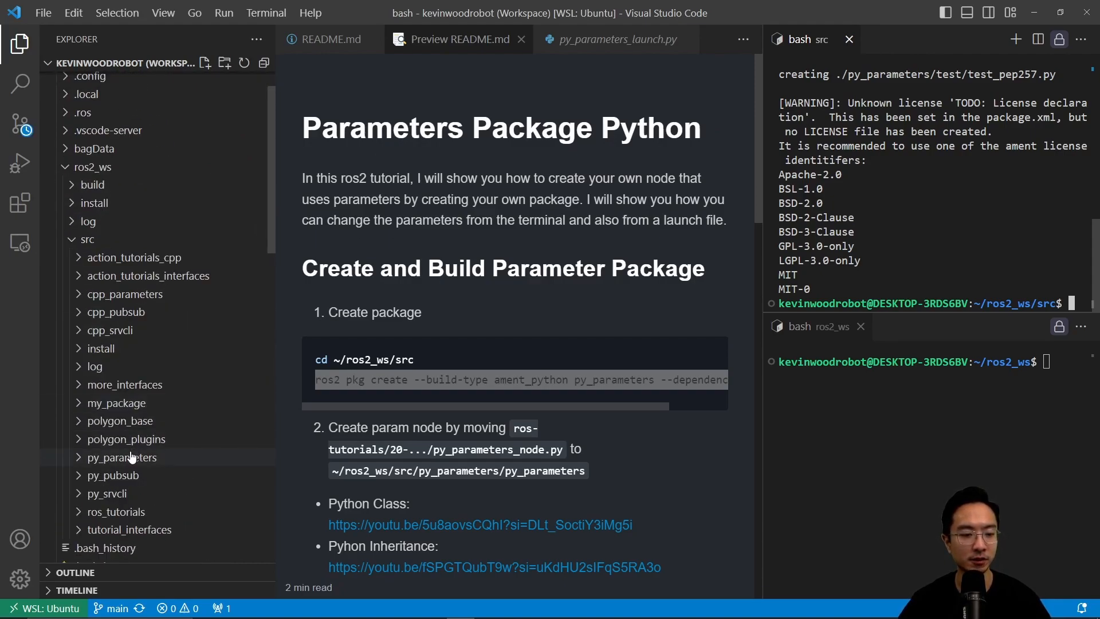
# Step: Expand py_parameters and copy the tutorial's py_parameters_node.py into its inner py_parameters folder
pyautogui.click(122, 457)
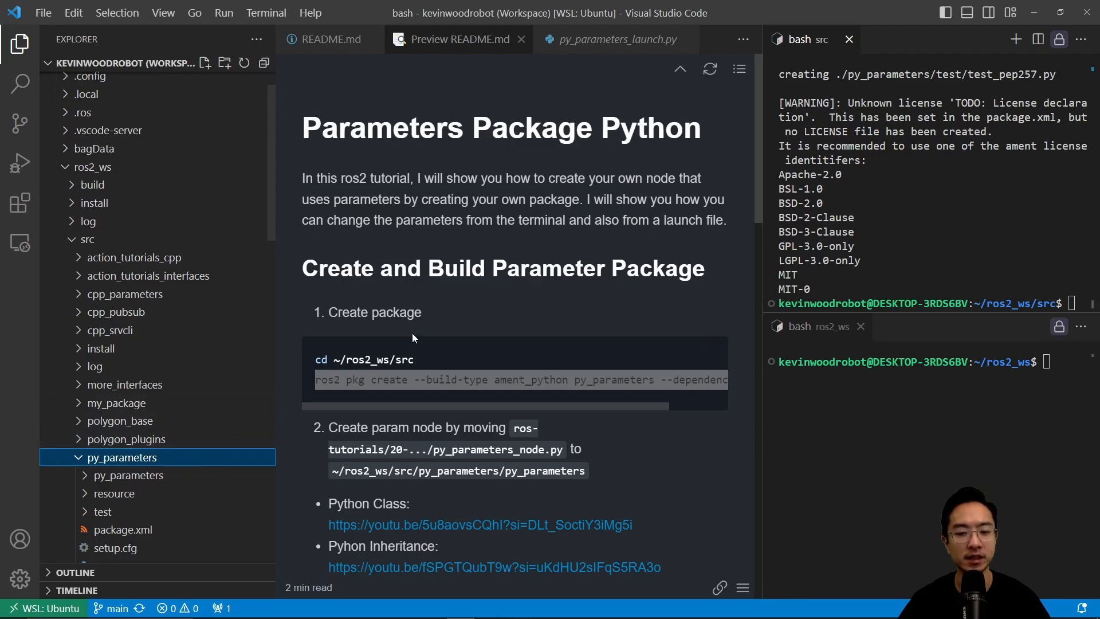
pyautogui.moveTo(291, 353)
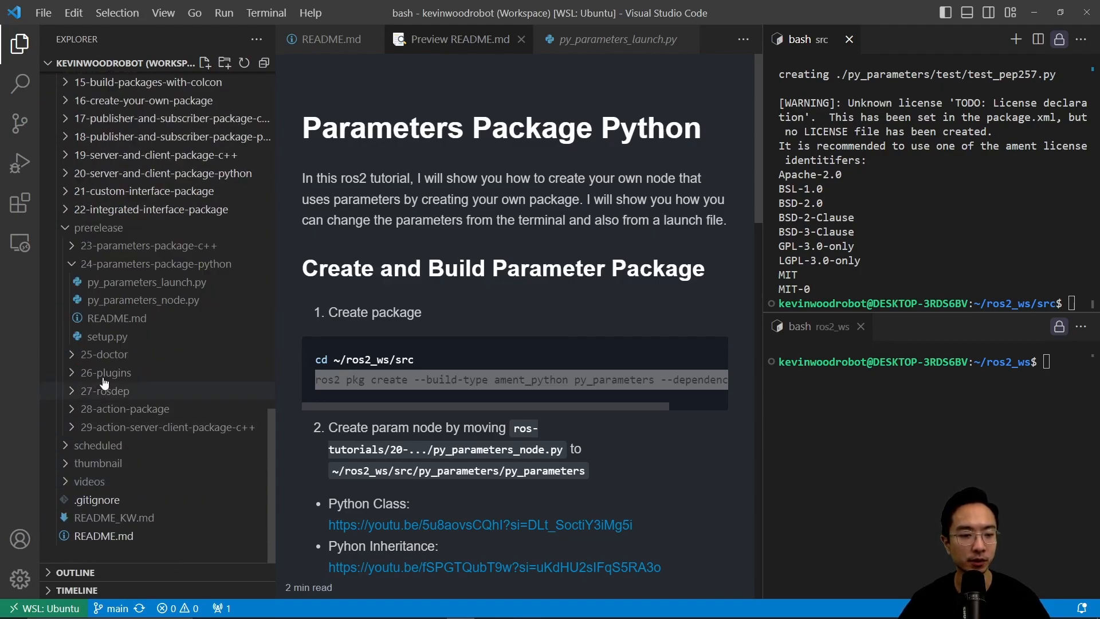
pyautogui.rightClick(146, 282)
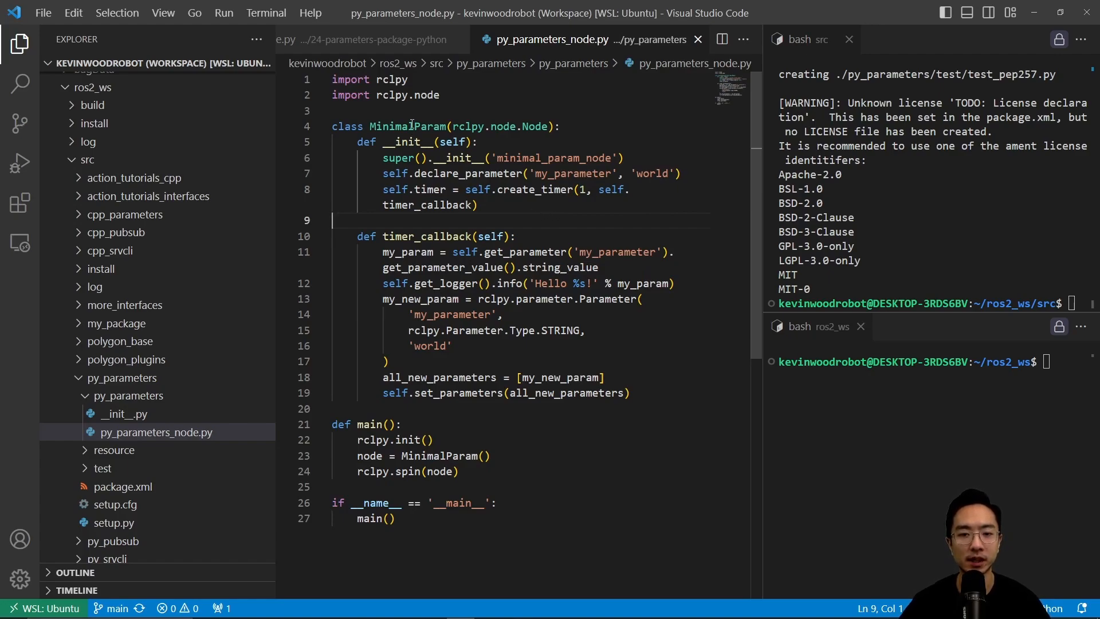
pyautogui.doubleClick(407, 126)
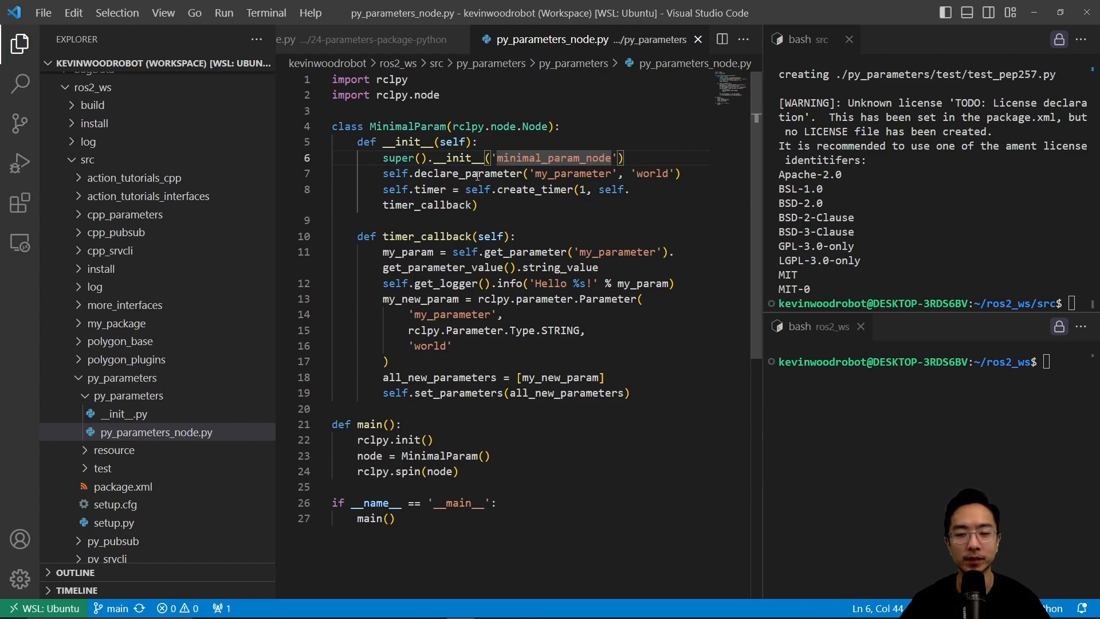
pyautogui.doubleClick(573, 173)
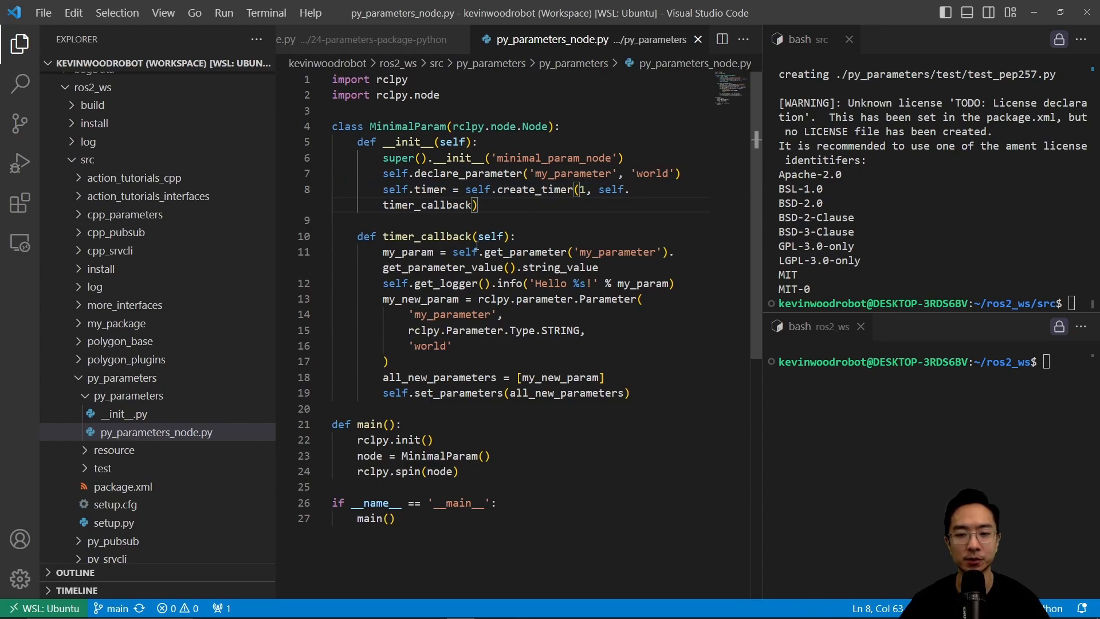
pyautogui.doubleClick(427, 205)
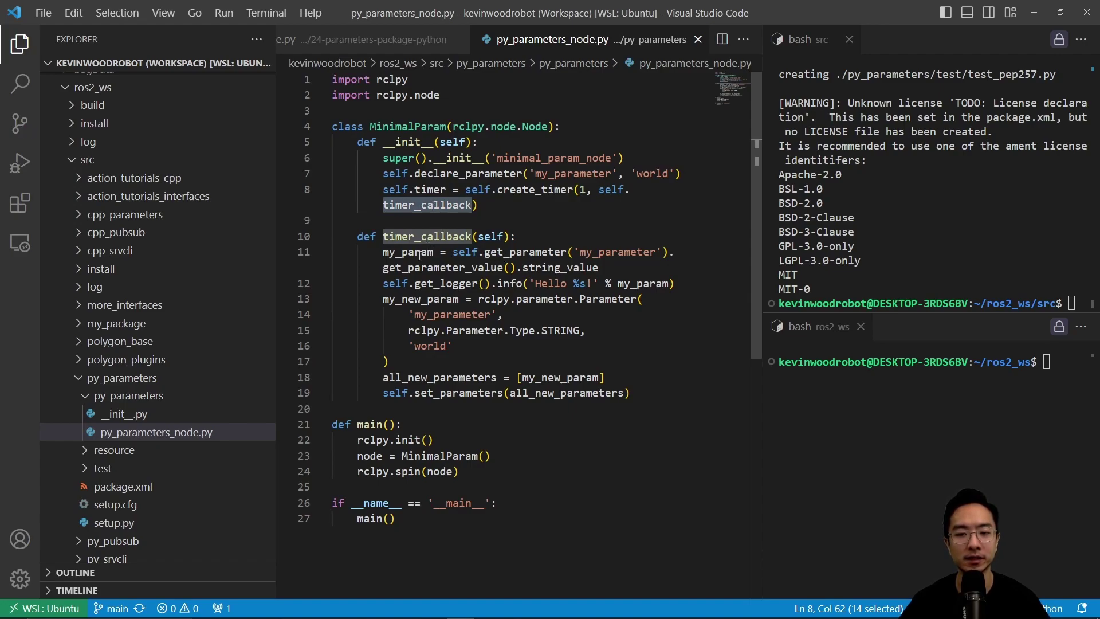
pyautogui.doubleClick(406, 252)
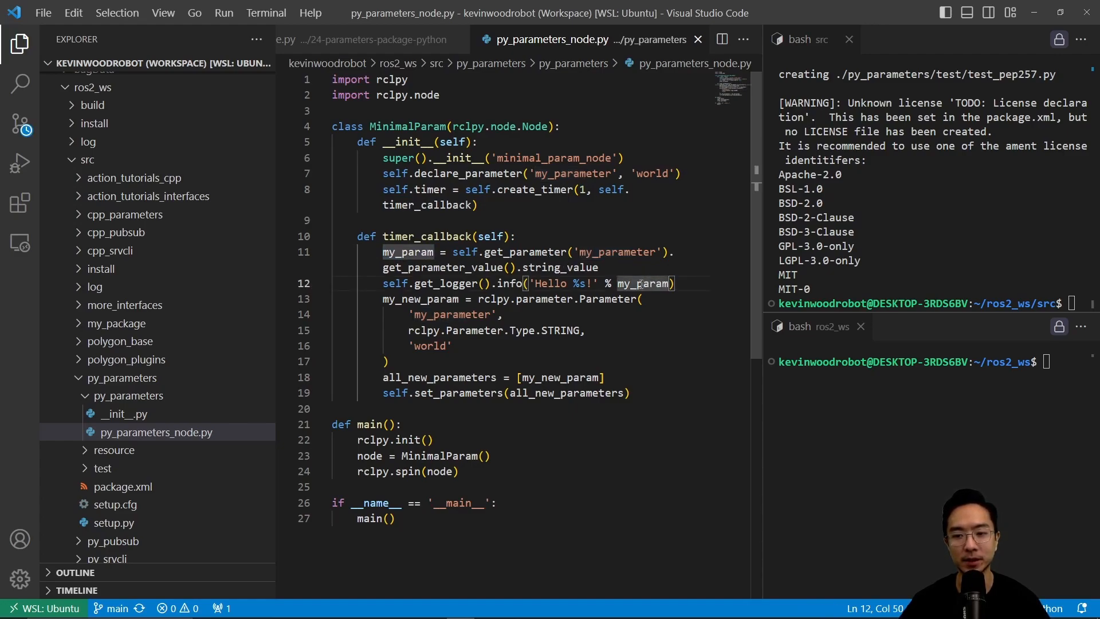
pyautogui.doubleClick(644, 283)
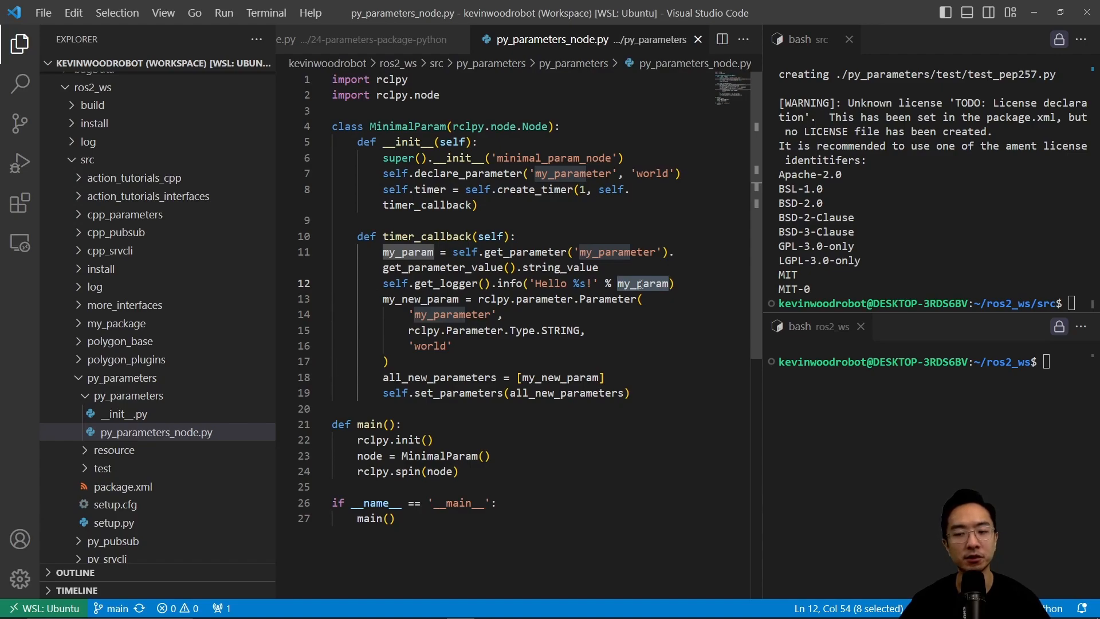
pyautogui.doubleClick(651, 173)
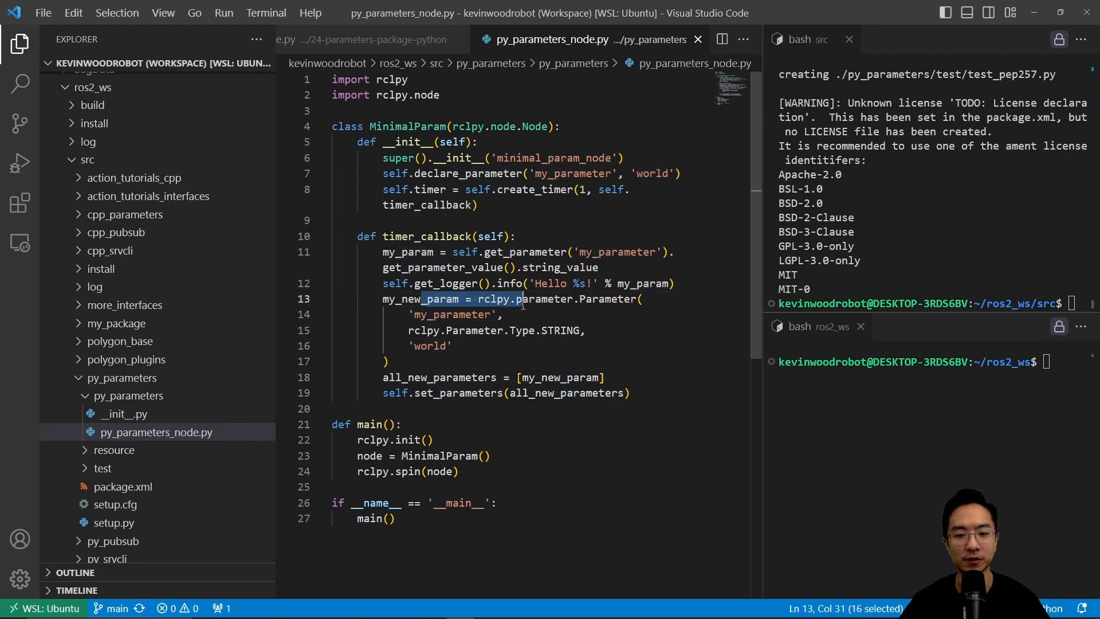
pyautogui.moveTo(522, 298); pyautogui.dragTo(593, 330)
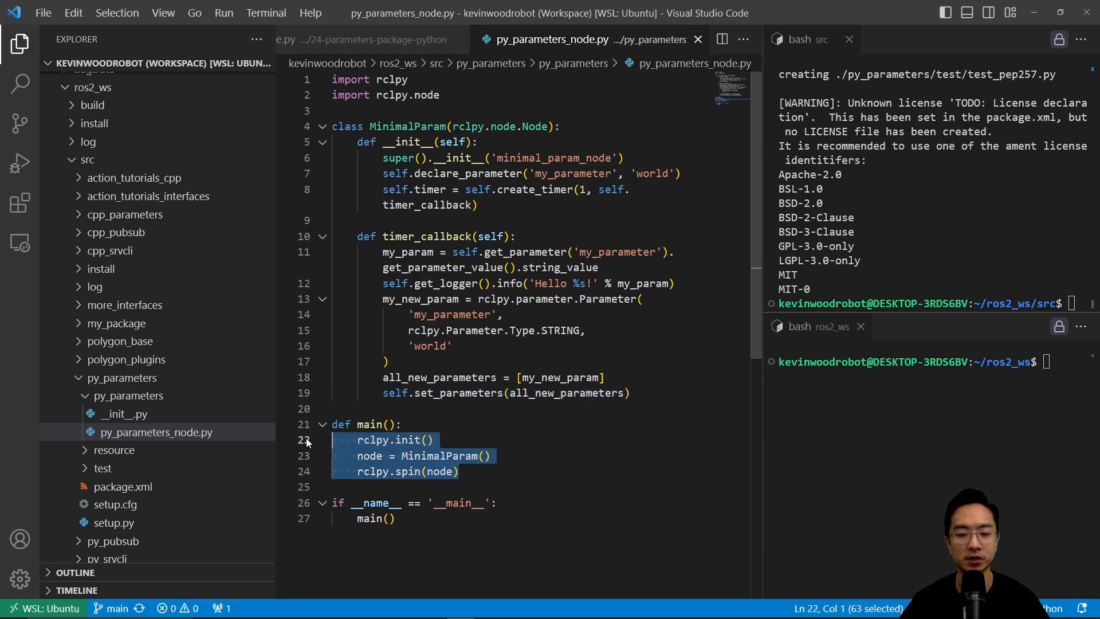
pyautogui.doubleClick(439, 456)
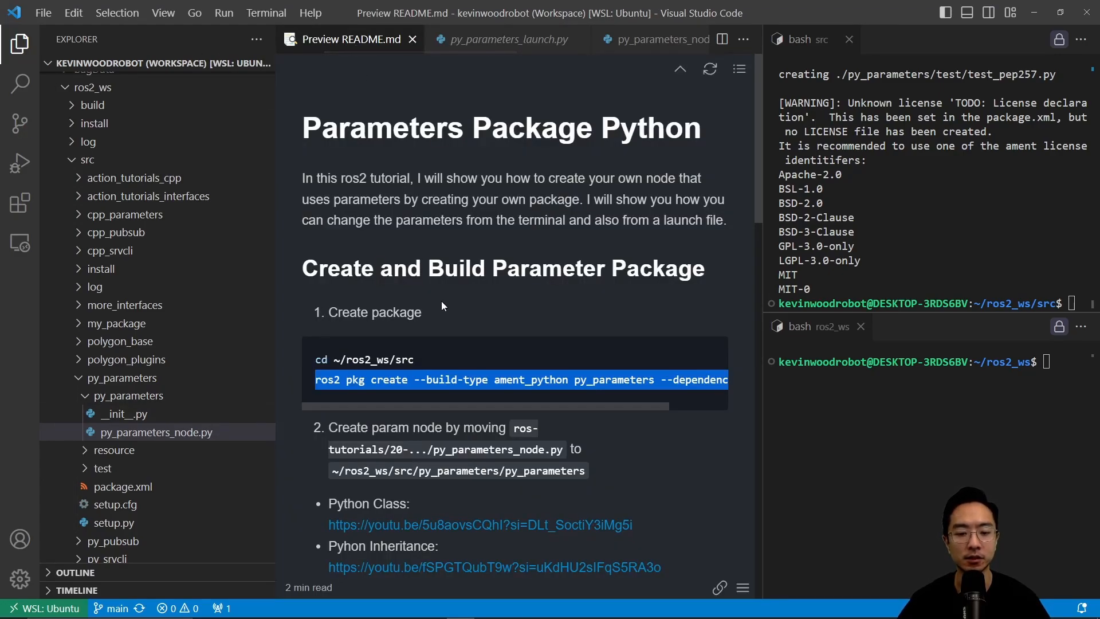
# Step: Scroll the README to 'Update setup.py' and view the tutorial's setup.py with launch entries
pyautogui.scroll(-3)
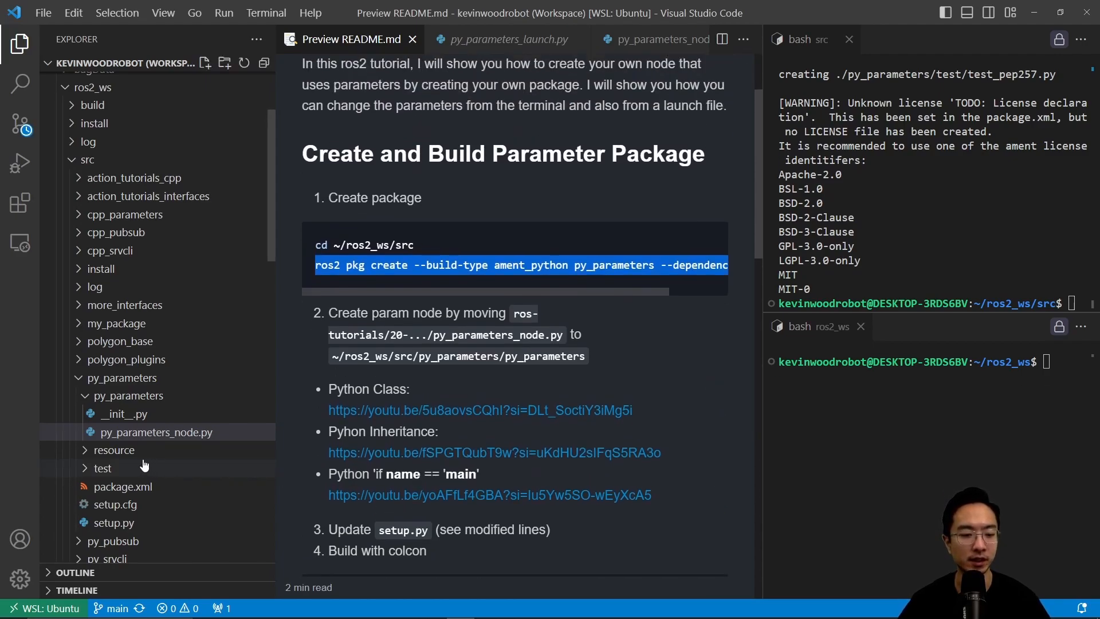
pyautogui.scroll(-3)
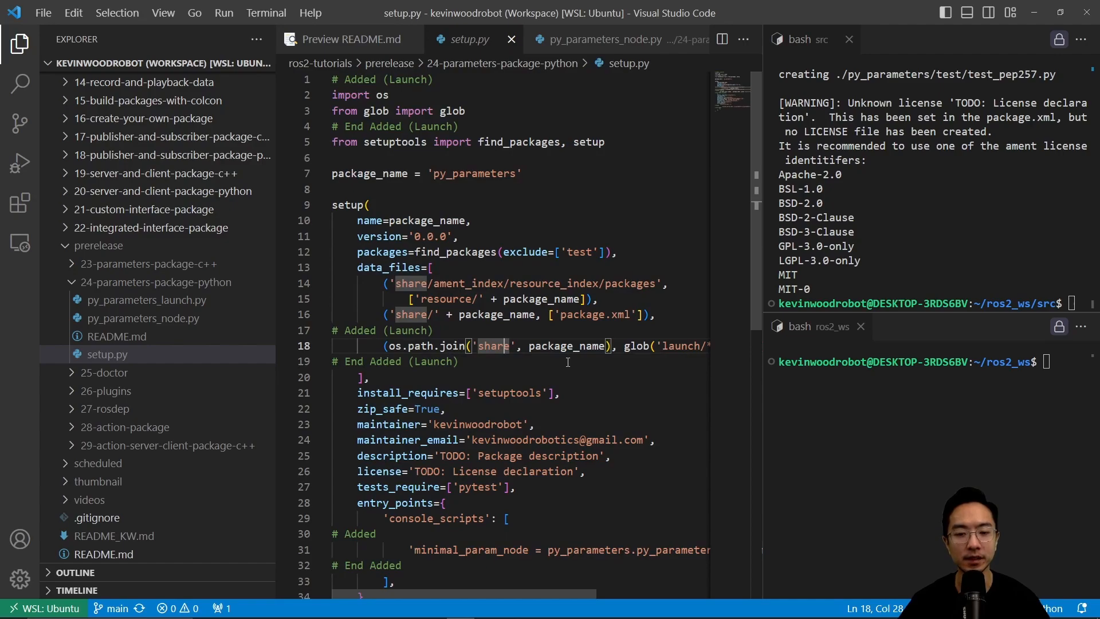
pyautogui.scroll(-3)
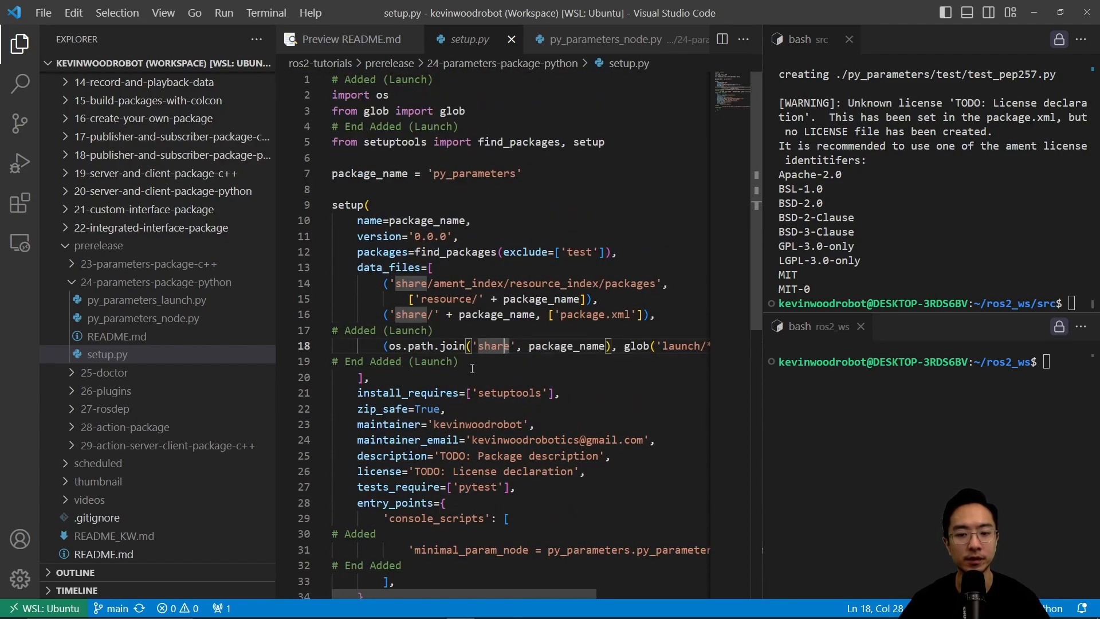
pyautogui.press('ctrl+a')
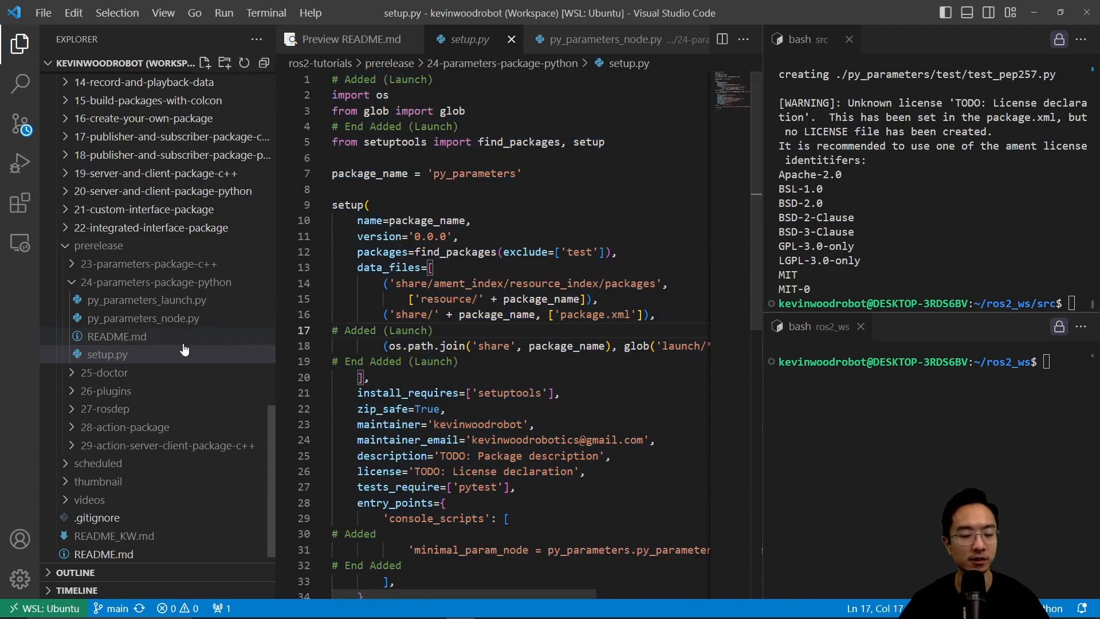
pyautogui.scroll(-3)
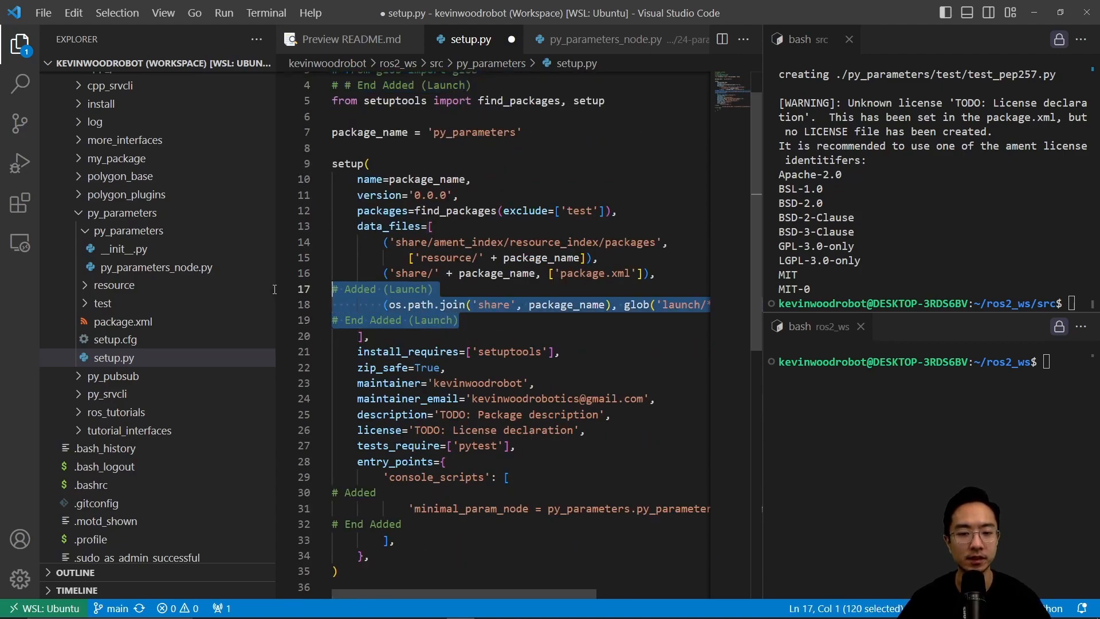
# Step: Comment out the '# Added (Launch)' data_files block in setup.py with Ctrl+/
pyautogui.press('Ctrl+/')
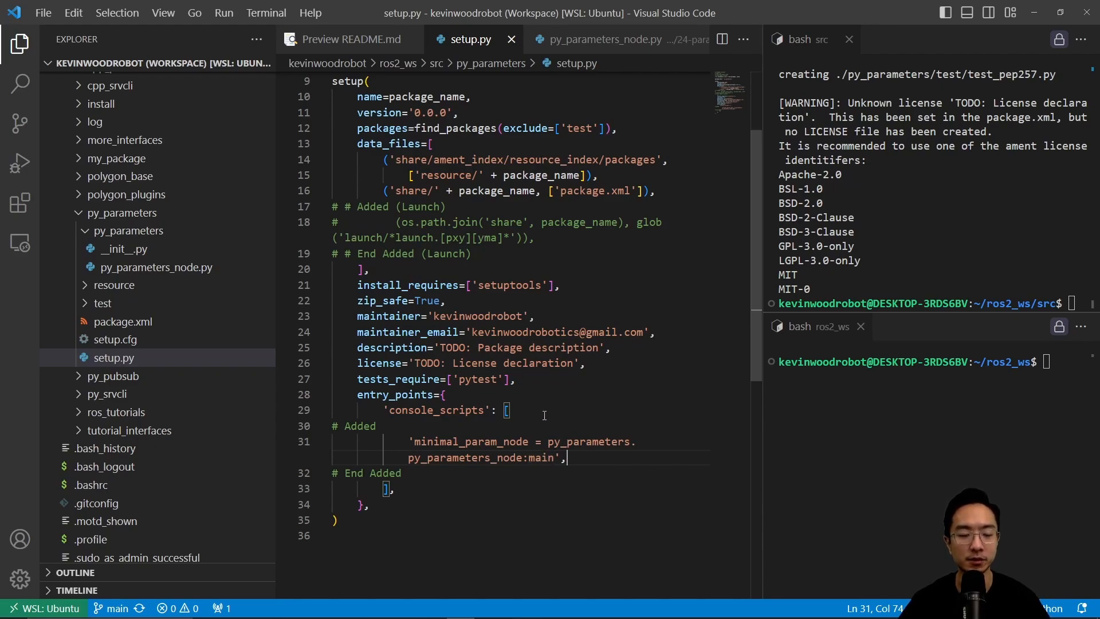
# Step: Follow the README to run 'colcon build --packages-select py_parameters', building one package
pyautogui.click(349, 39)
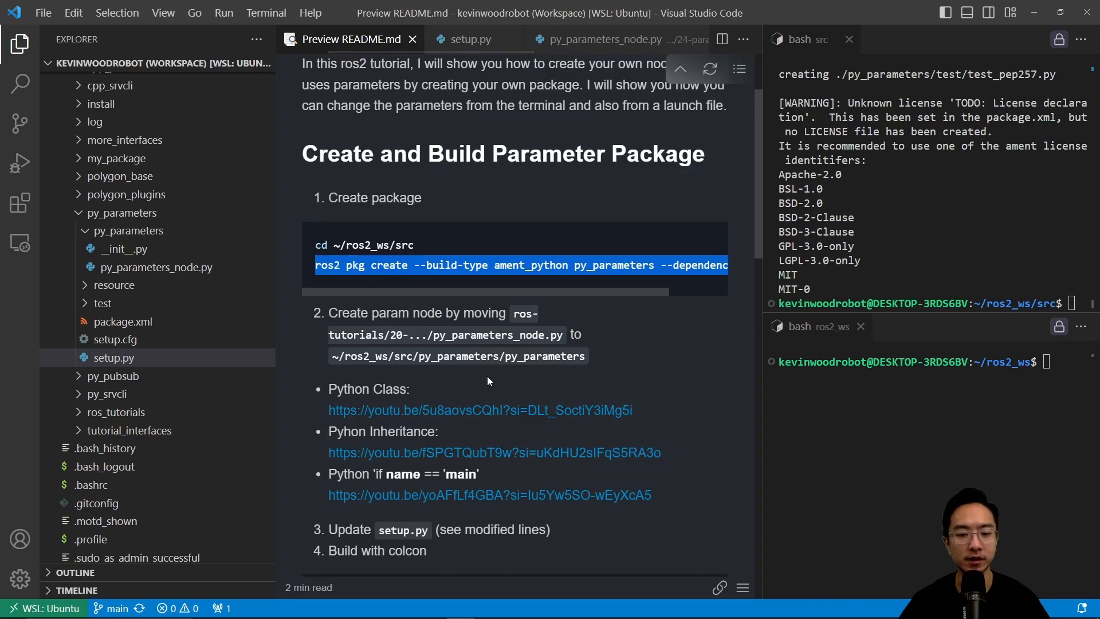
pyautogui.scroll(-3)
pyautogui.write('cd ..')
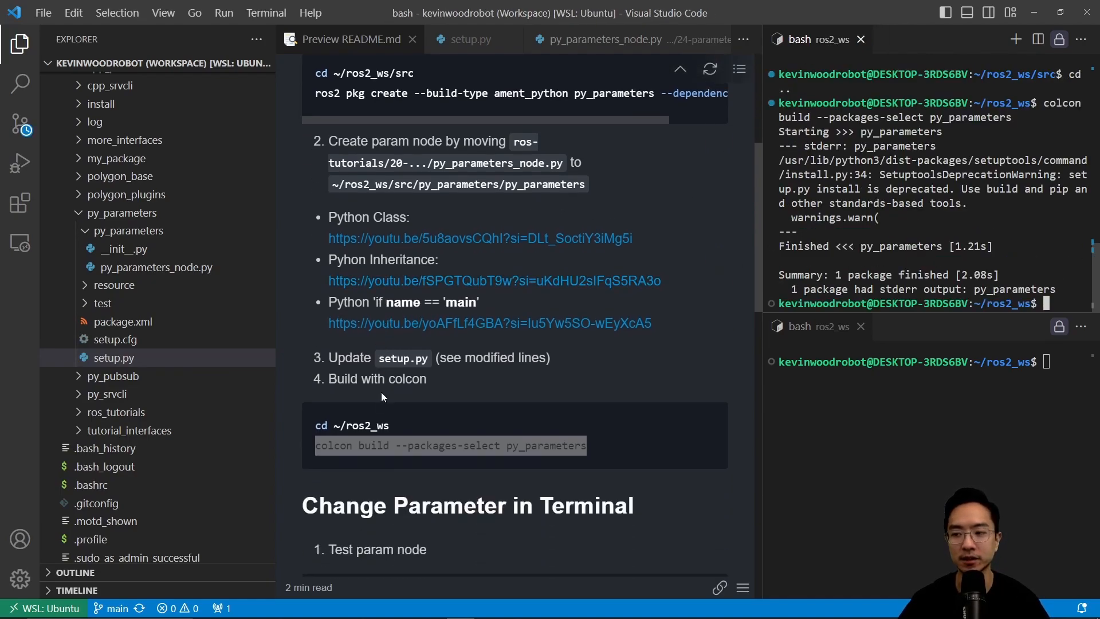
pyautogui.scroll(-3)
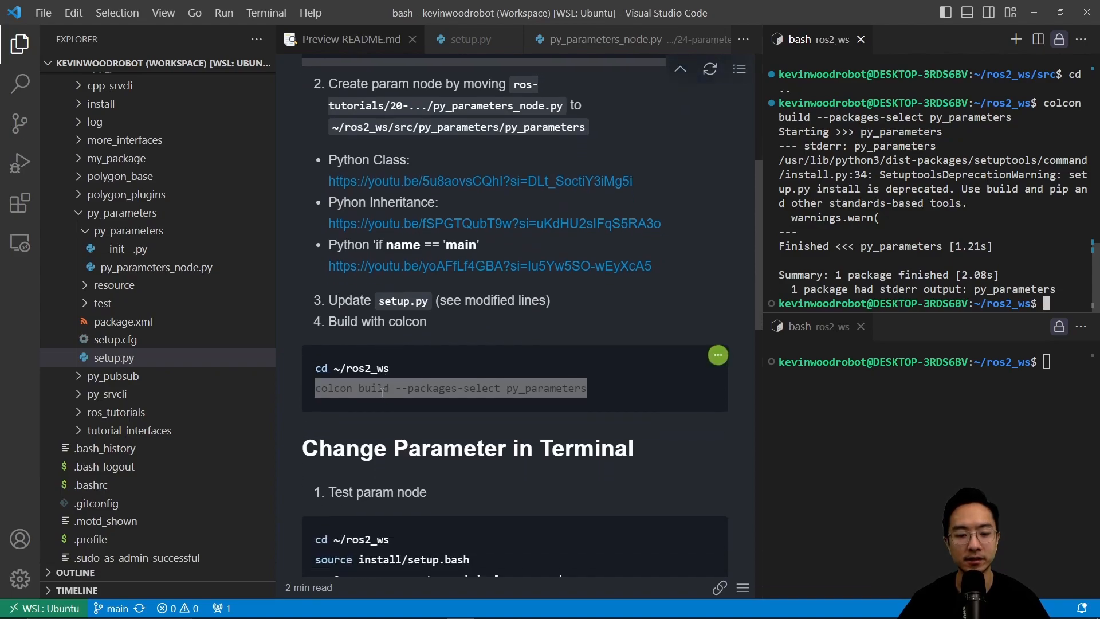
pyautogui.scroll(-3)
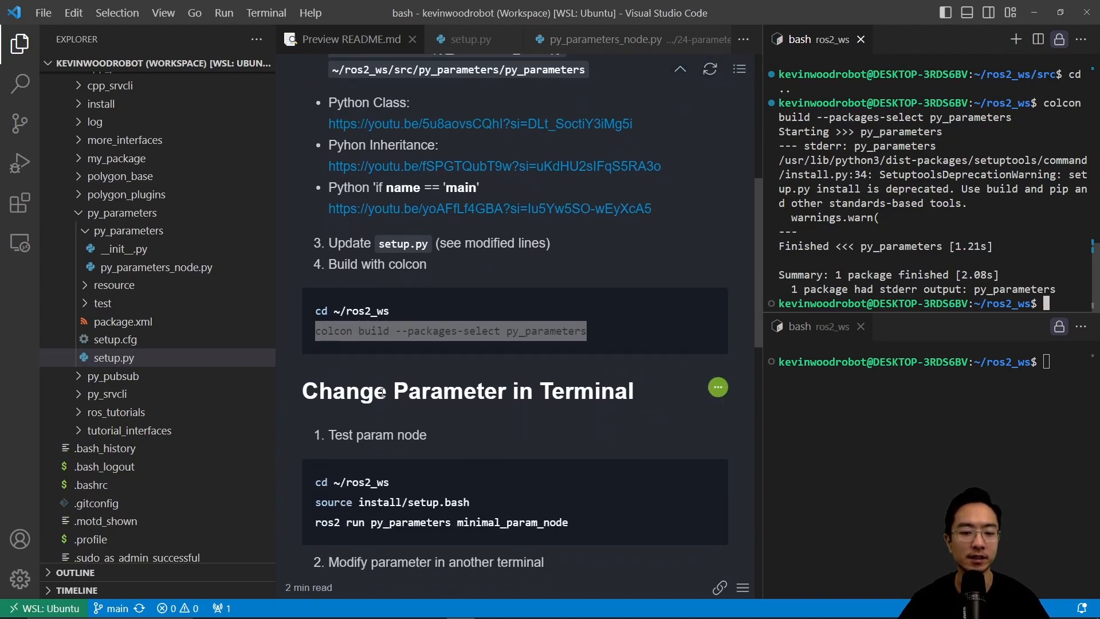
pyautogui.moveTo(641, 404)
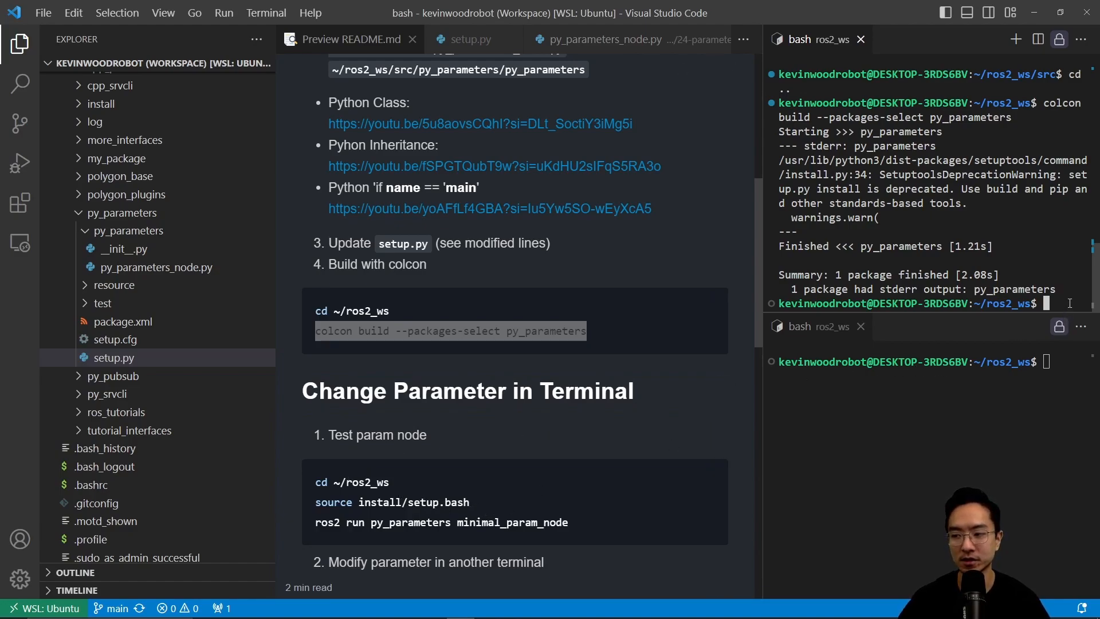
# Step: Source install/setup.bash and run 'ros2 run py_parameters minimal_param_node', logging Hello world!
pyautogui.write('source install/s')
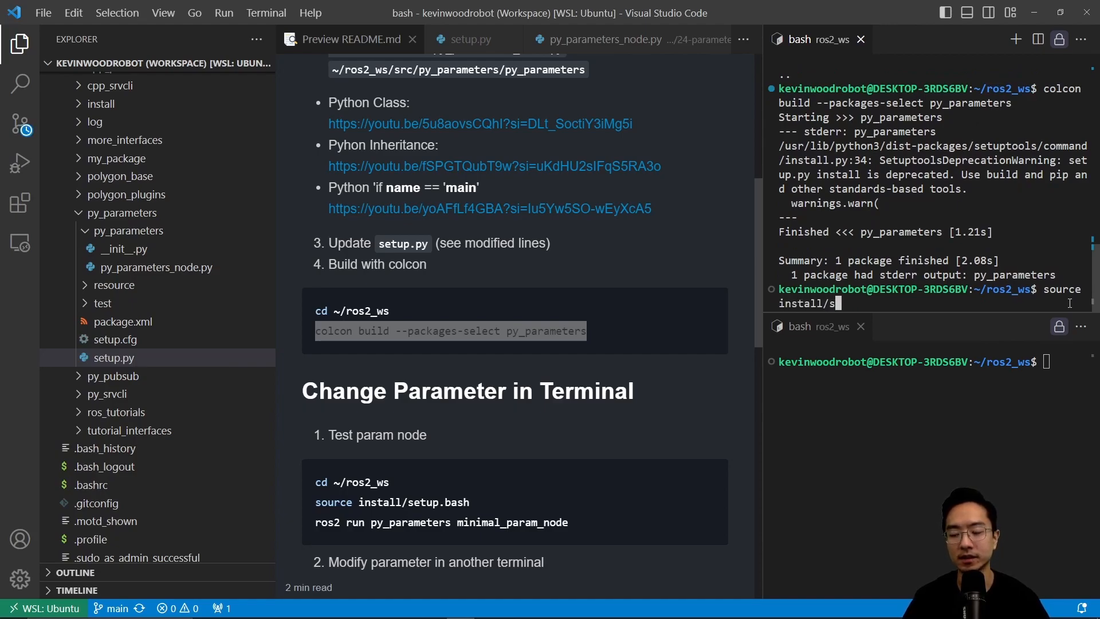
pyautogui.press('Enter')
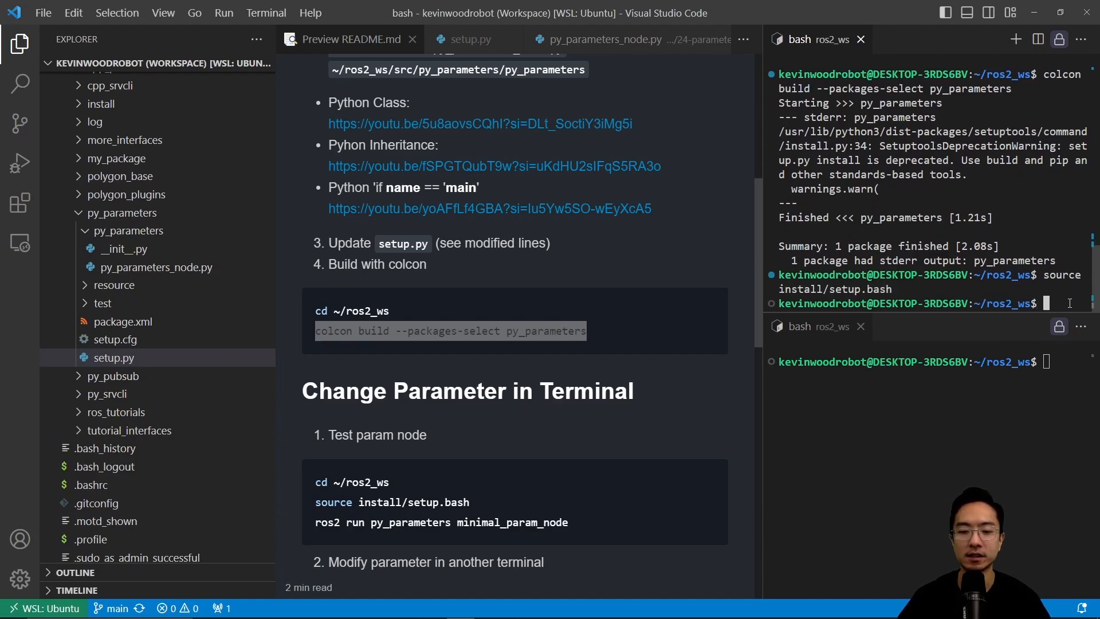
pyautogui.write('ros2 run py')
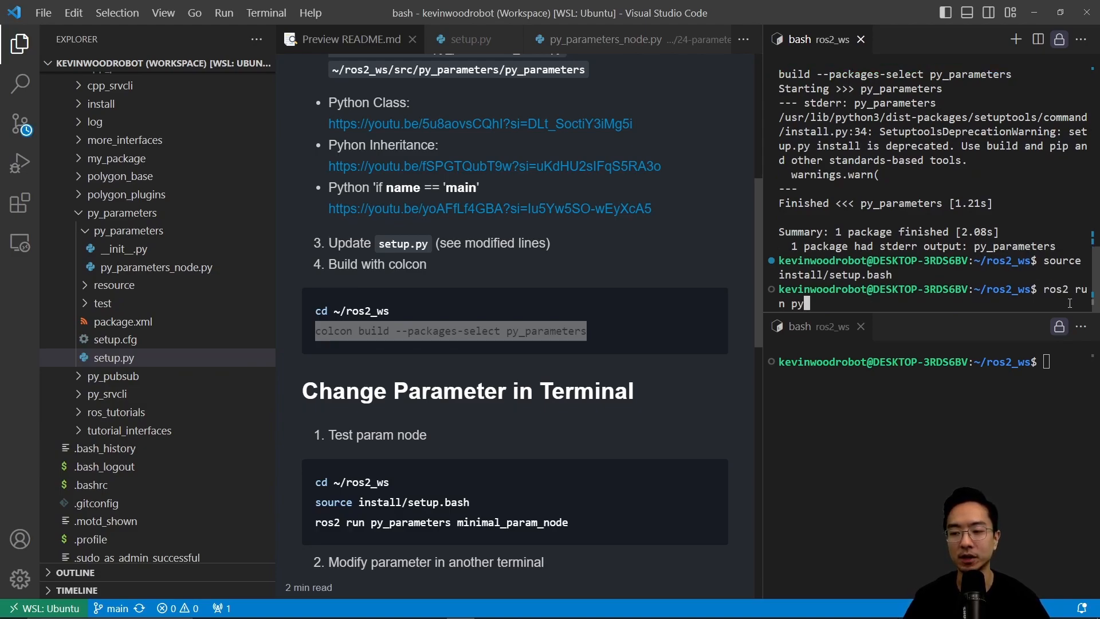
pyautogui.write('_parameters minimal_param_node')
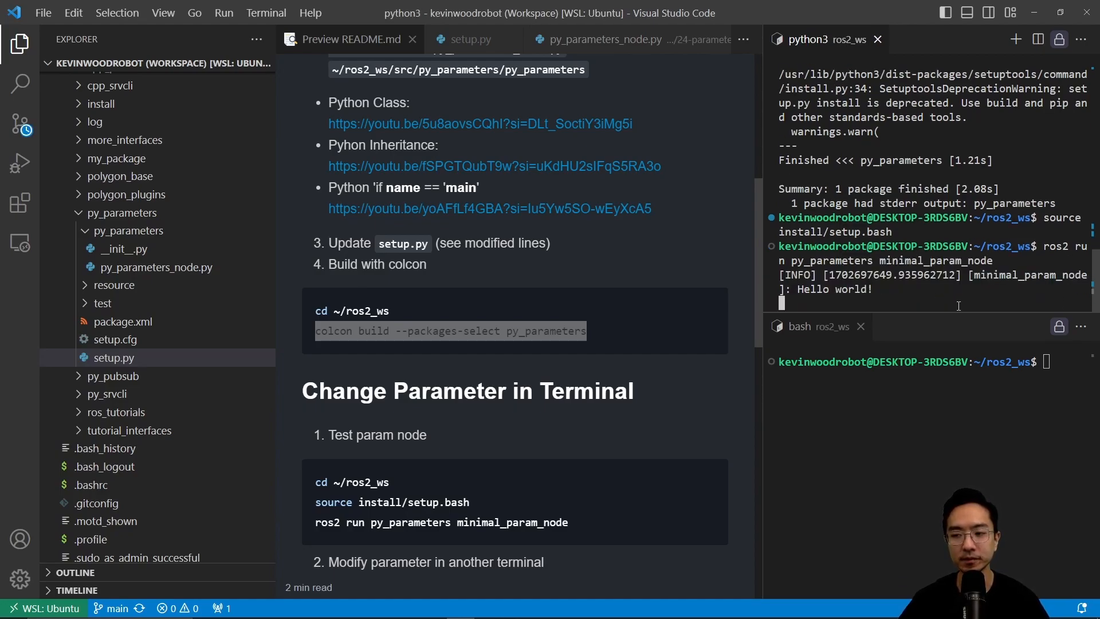
pyautogui.scroll(-3)
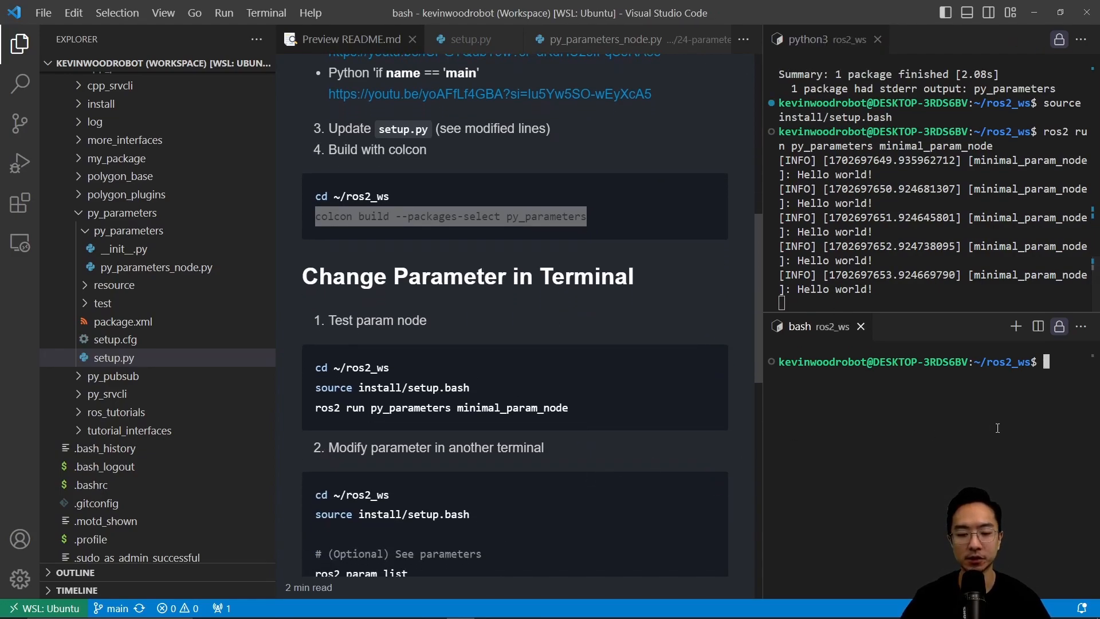
# Step: Source install/setup.bash in the second terminal
pyautogui.write('s')
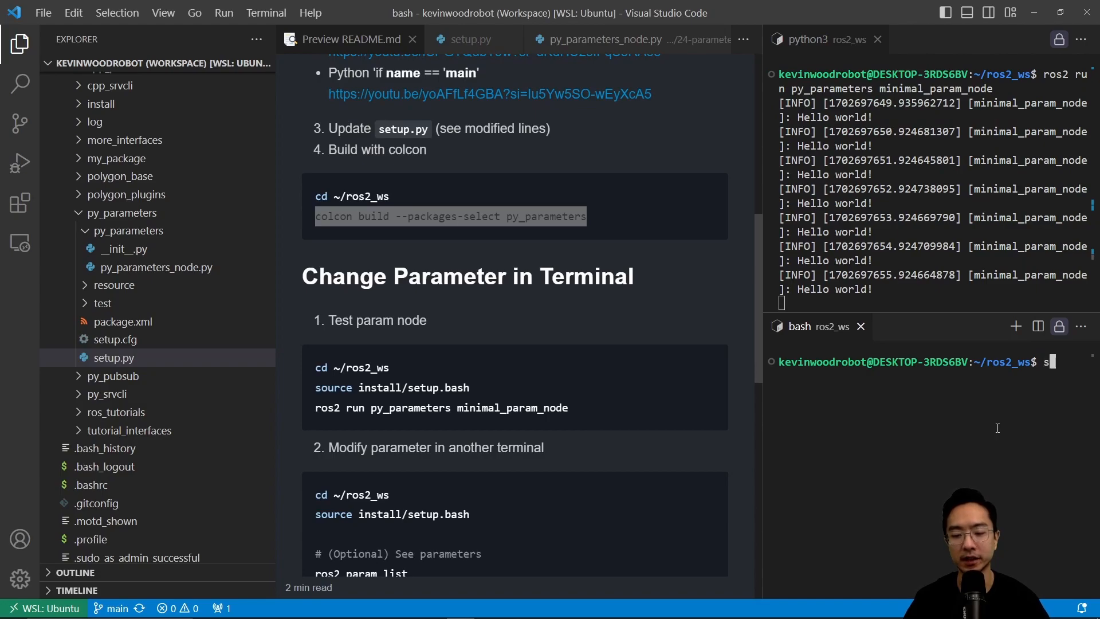
pyautogui.write('source install/setup.')
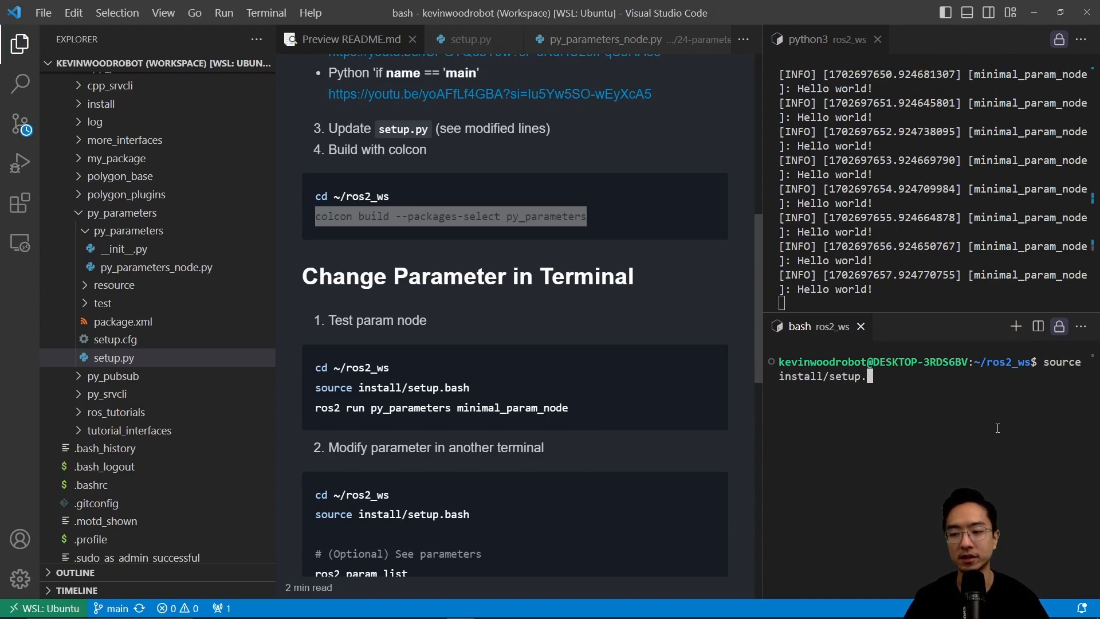
pyautogui.press('Enter')
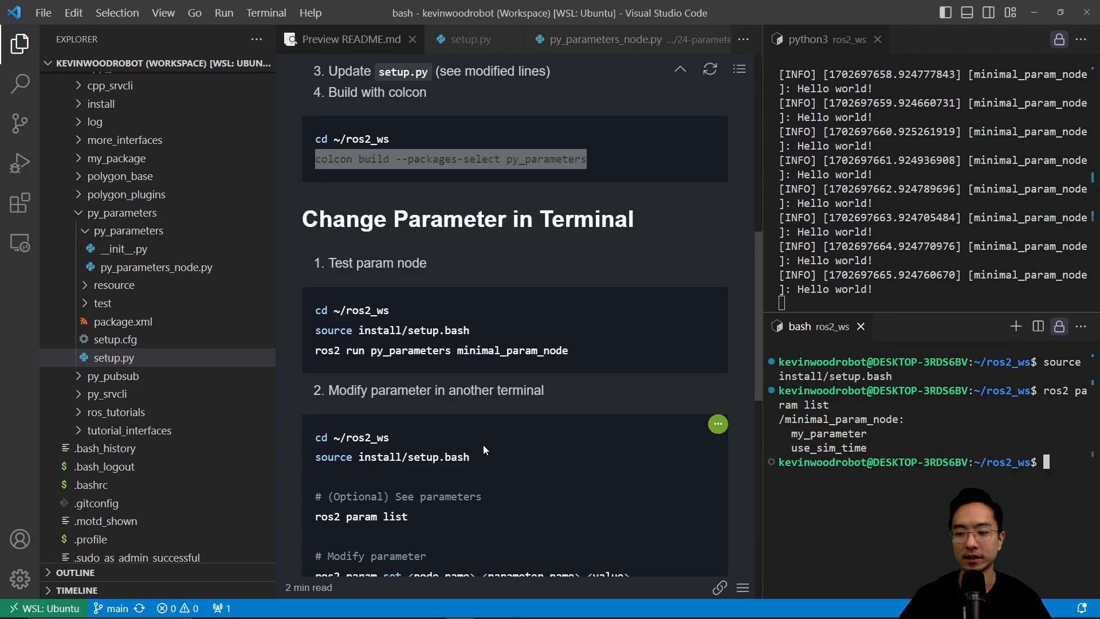
pyautogui.scroll(-3)
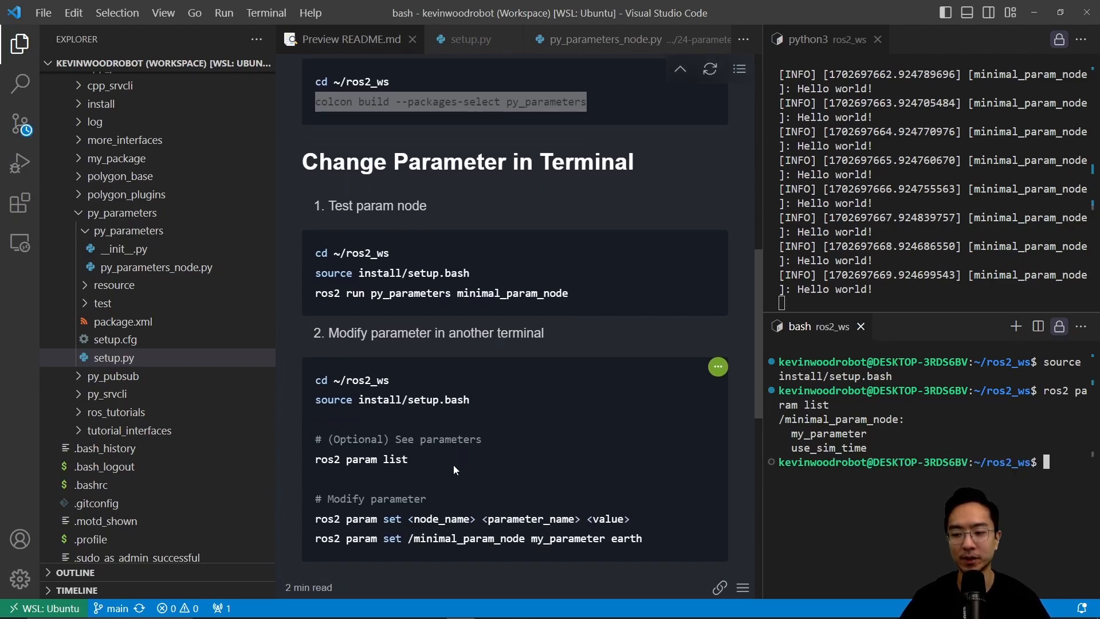
# Step: List the node's parameters and set my_parameter on /minimal_param_node to earth
pyautogui.write('ros2 param set /minimal_param_node')
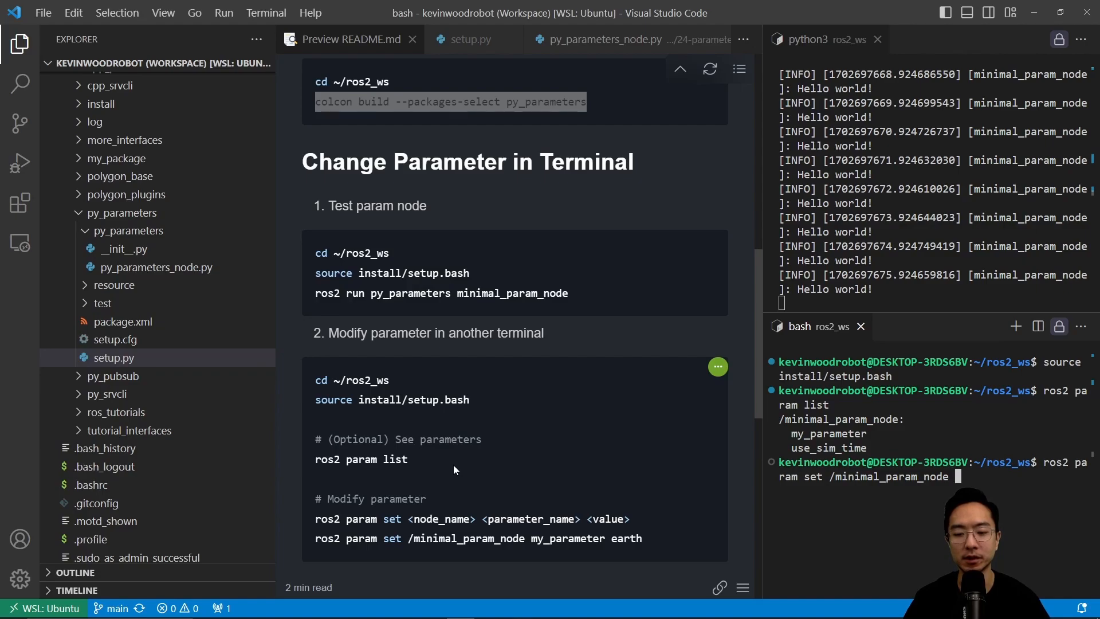
pyautogui.write('my_parameter')
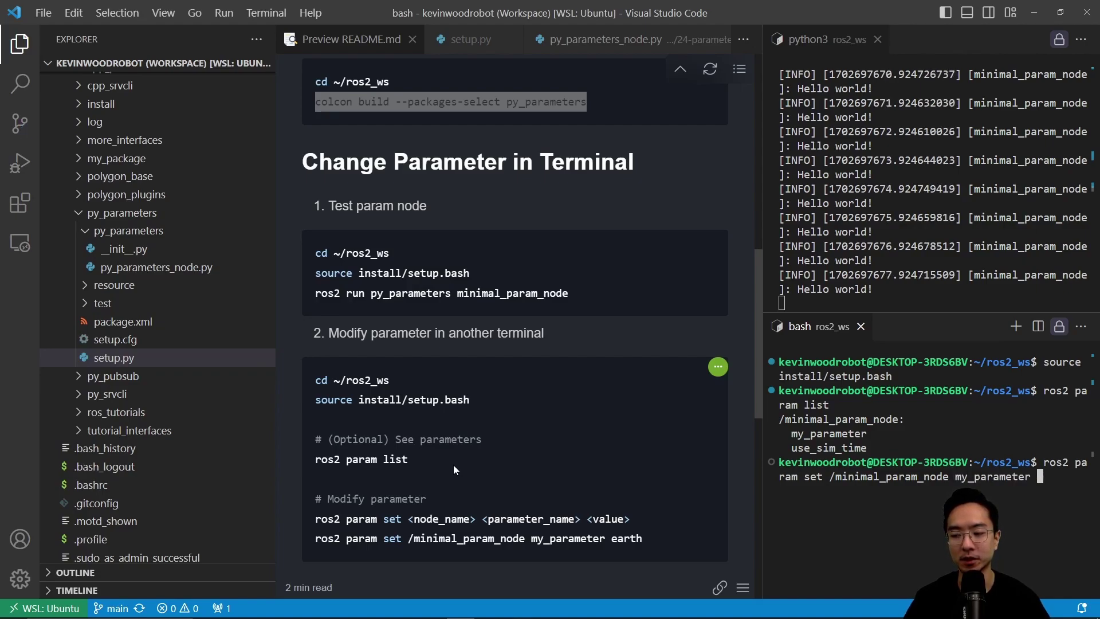
pyautogui.write('earth')
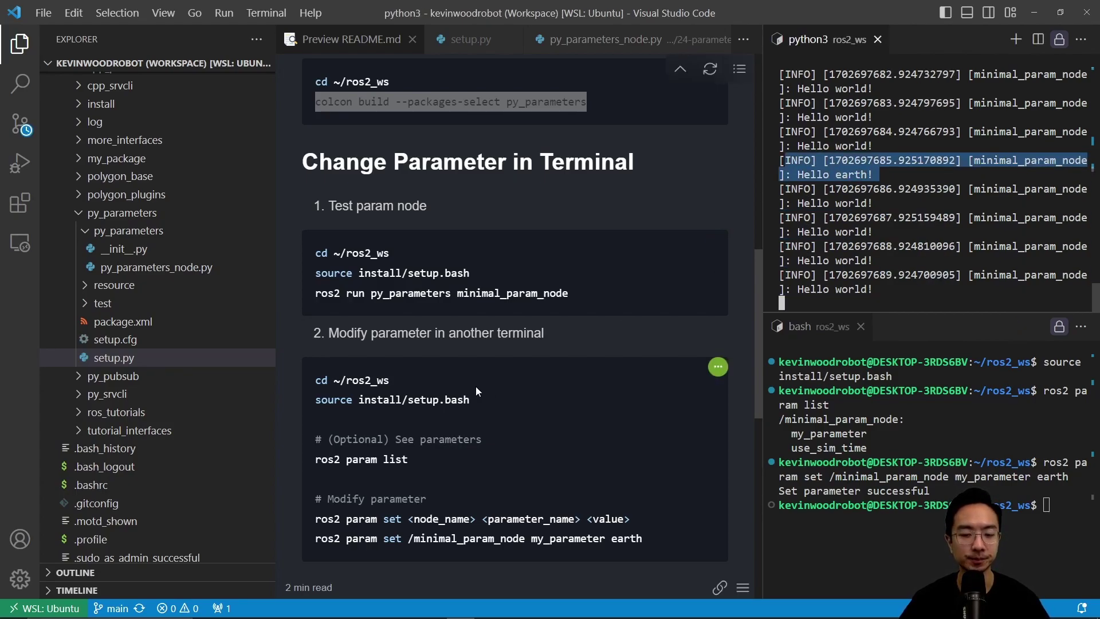
# Step: Add a launch folder to the py_parameters package and move py_parameters_launch.py into it
pyautogui.scroll(-3)
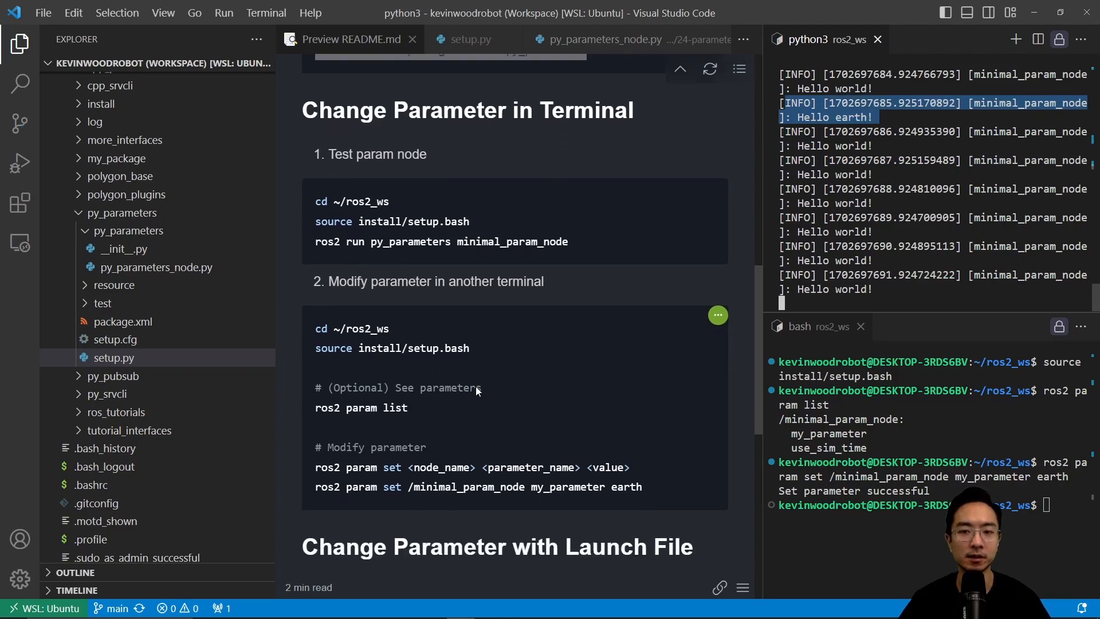
pyautogui.scroll(-3)
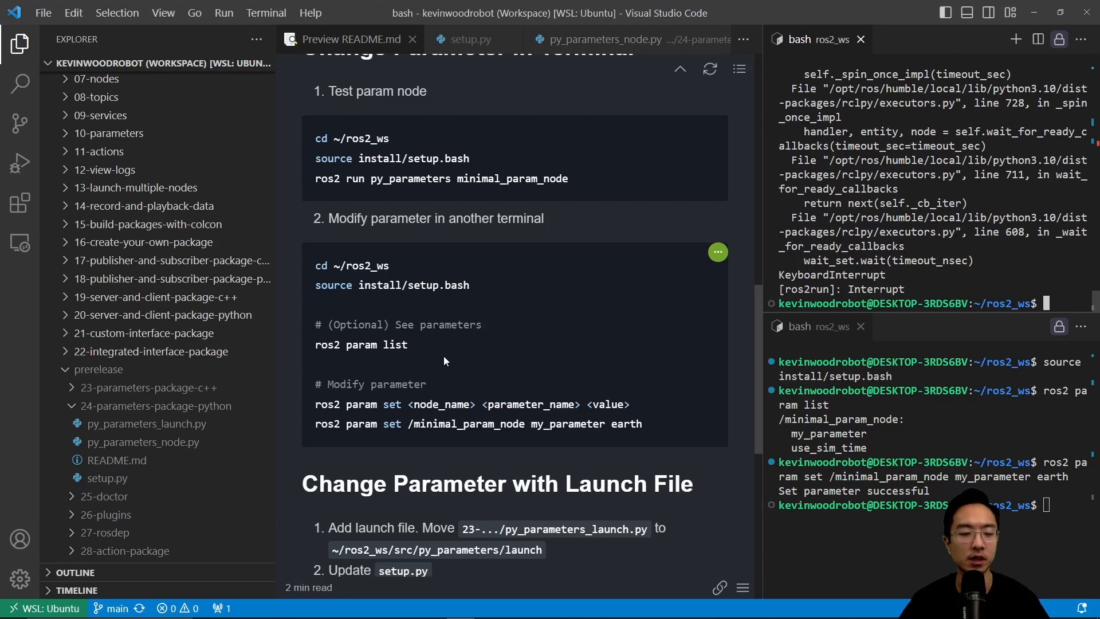
pyautogui.scroll(-3)
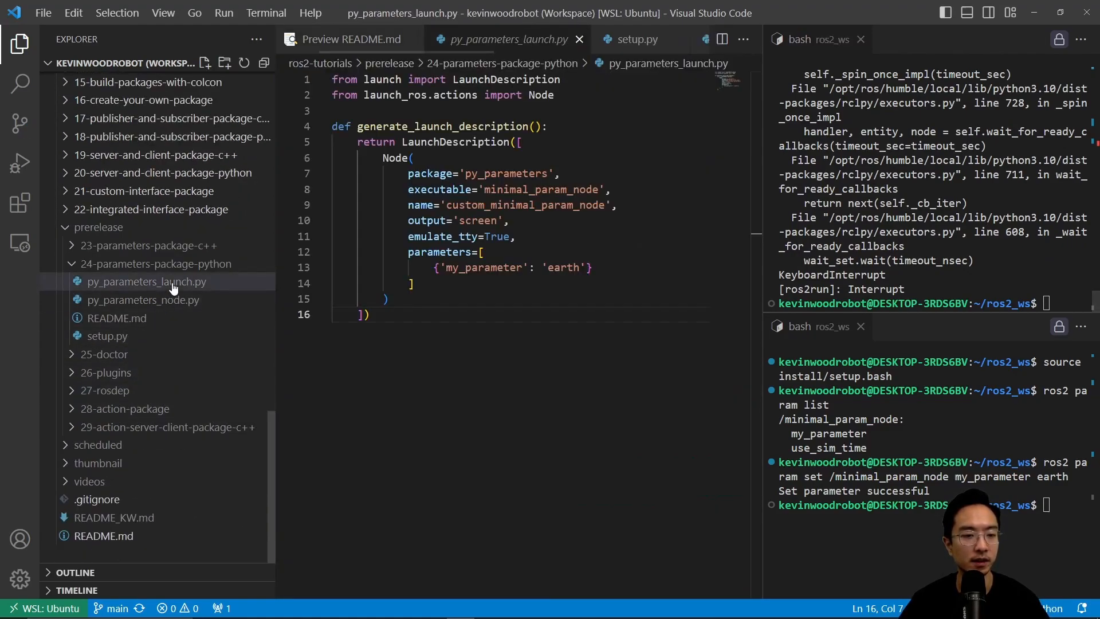
pyautogui.click(146, 281)
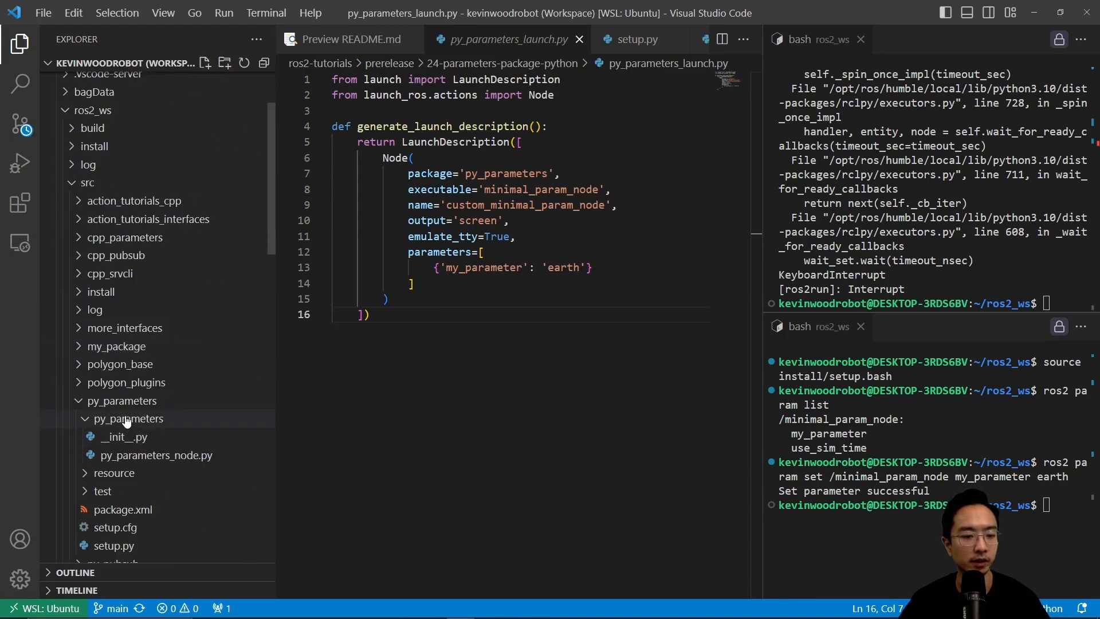
pyautogui.click(127, 418)
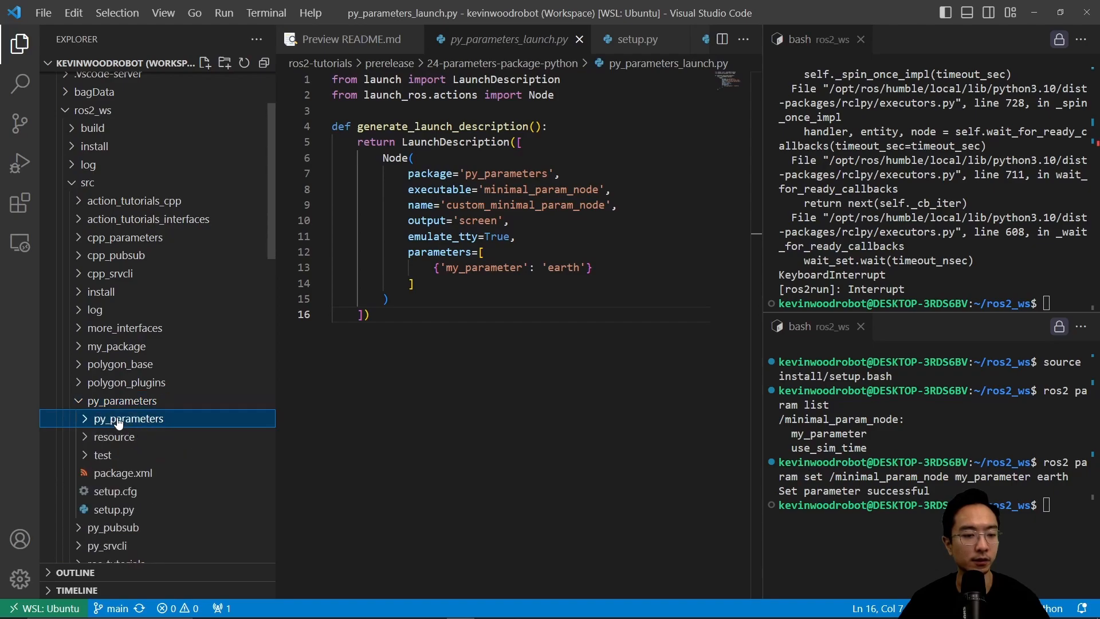
pyautogui.click(121, 400)
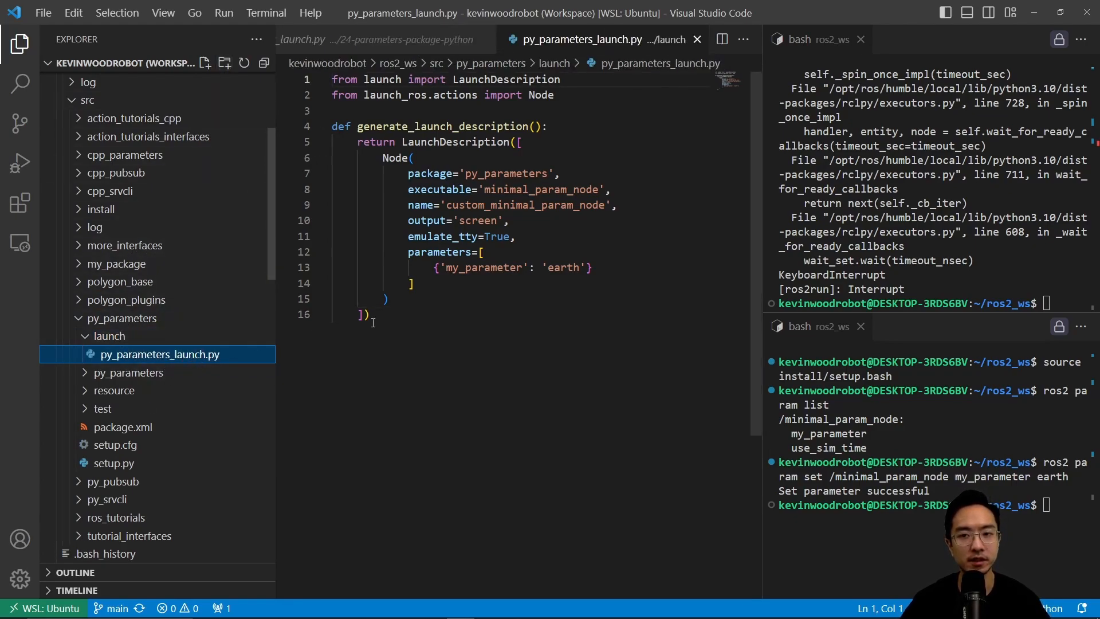
# Step: Highlight the launch file's Node block, parameters entry and 'earth' value, then open setup.py
pyautogui.click(373, 315)
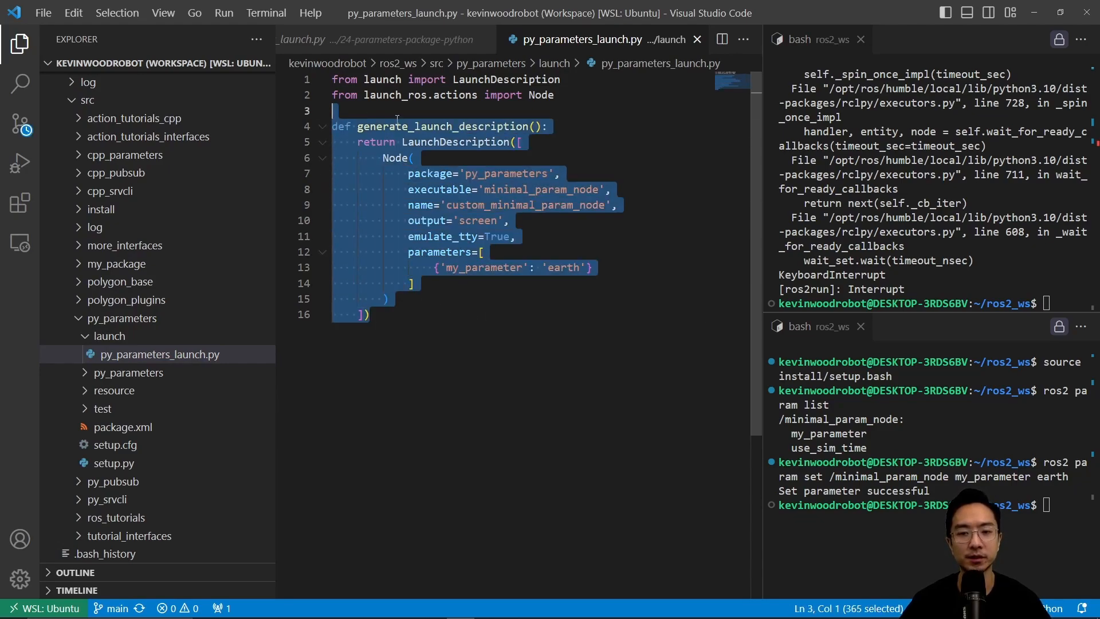
pyautogui.click(526, 142)
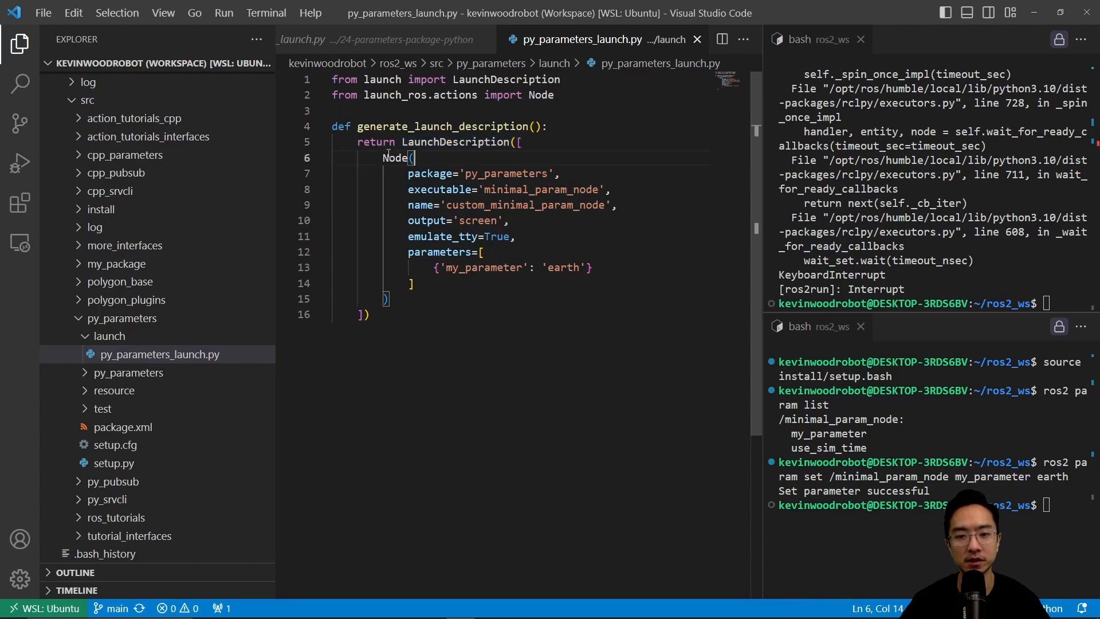
pyautogui.moveTo(382, 157); pyautogui.dragTo(490, 267)
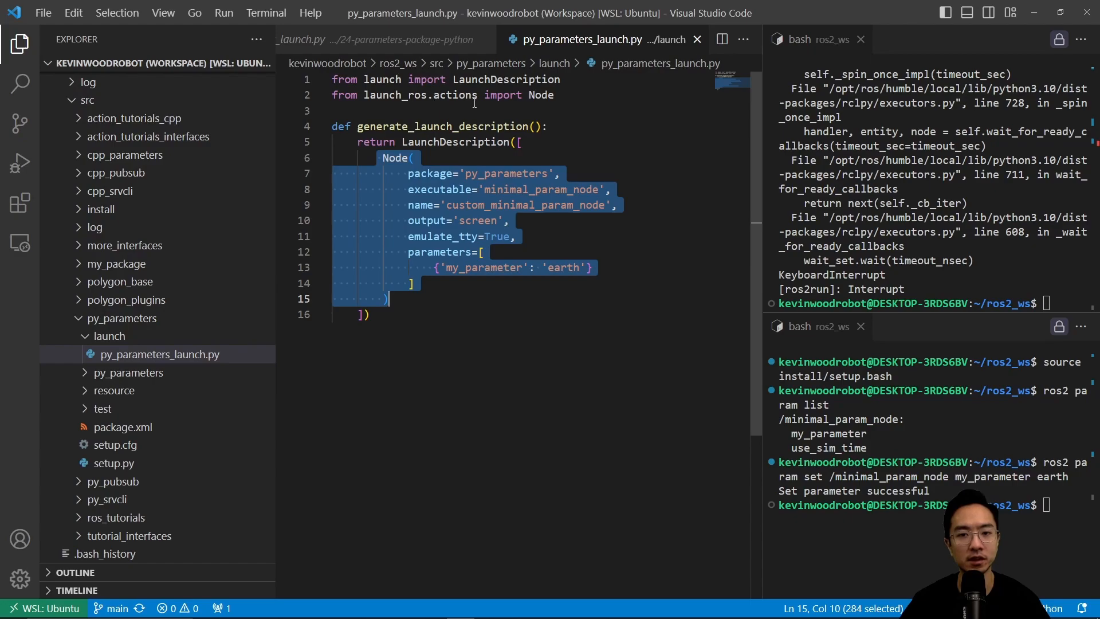
pyautogui.click(471, 173)
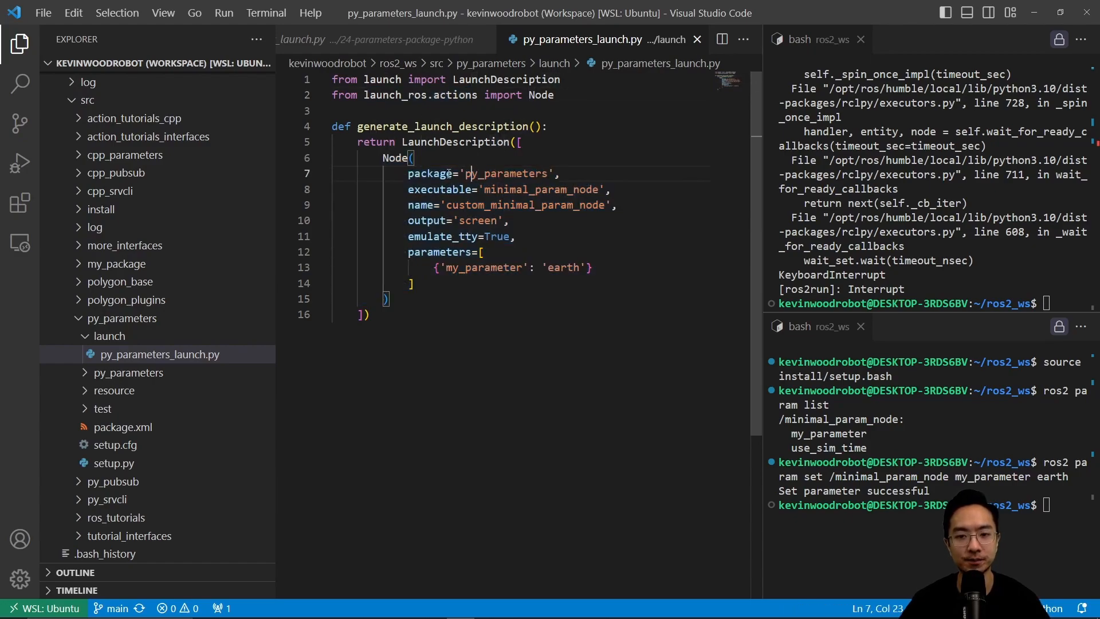
pyautogui.doubleClick(439, 190)
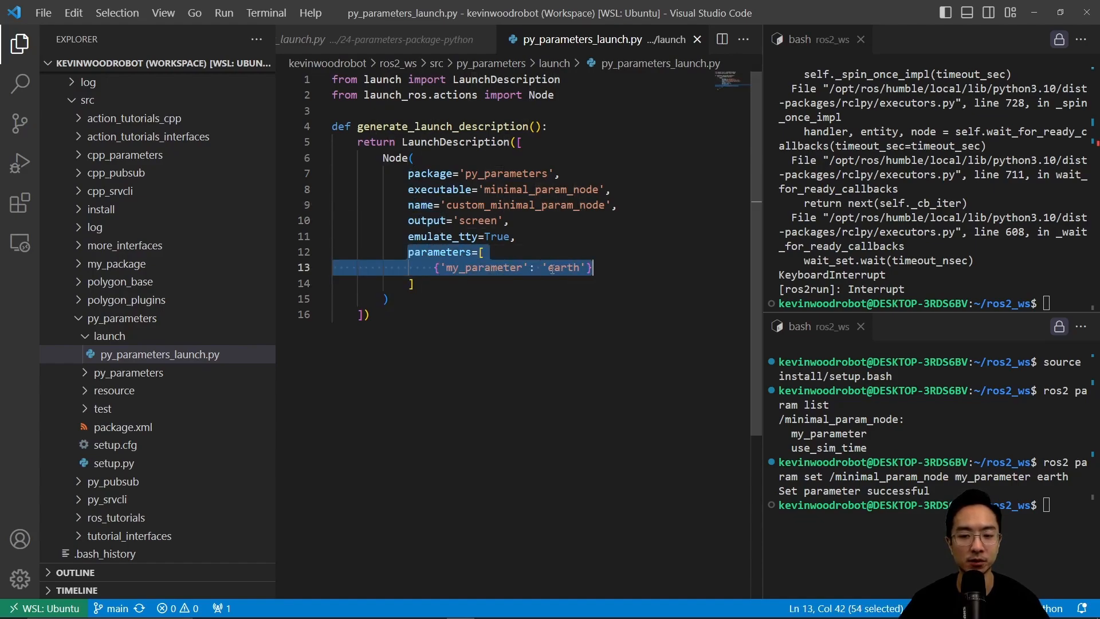
pyautogui.doubleClick(563, 267)
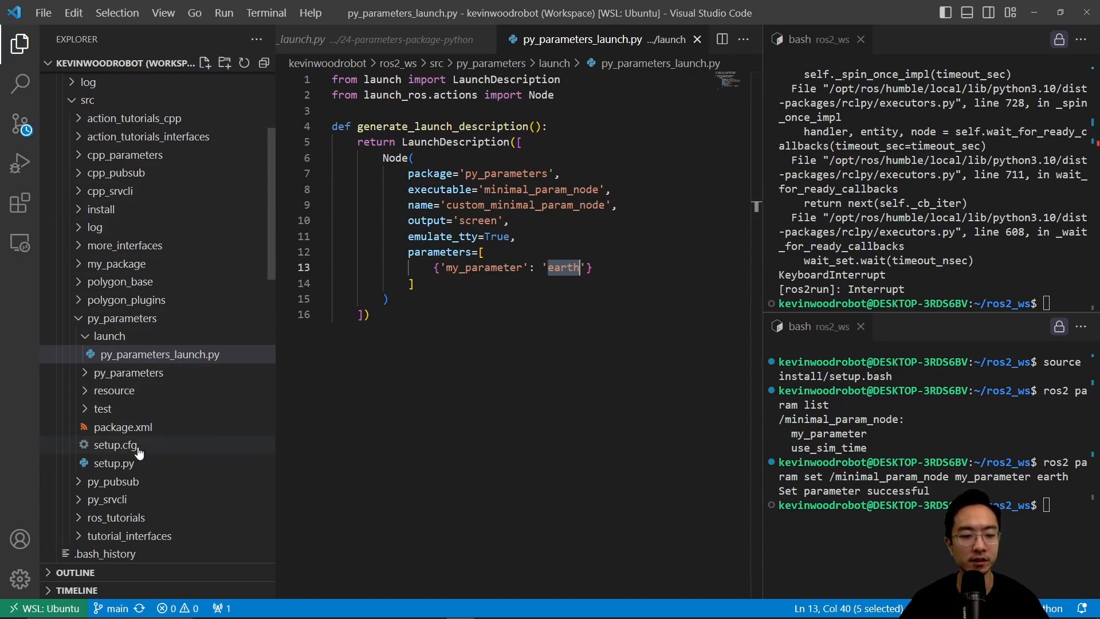
pyautogui.click(111, 462)
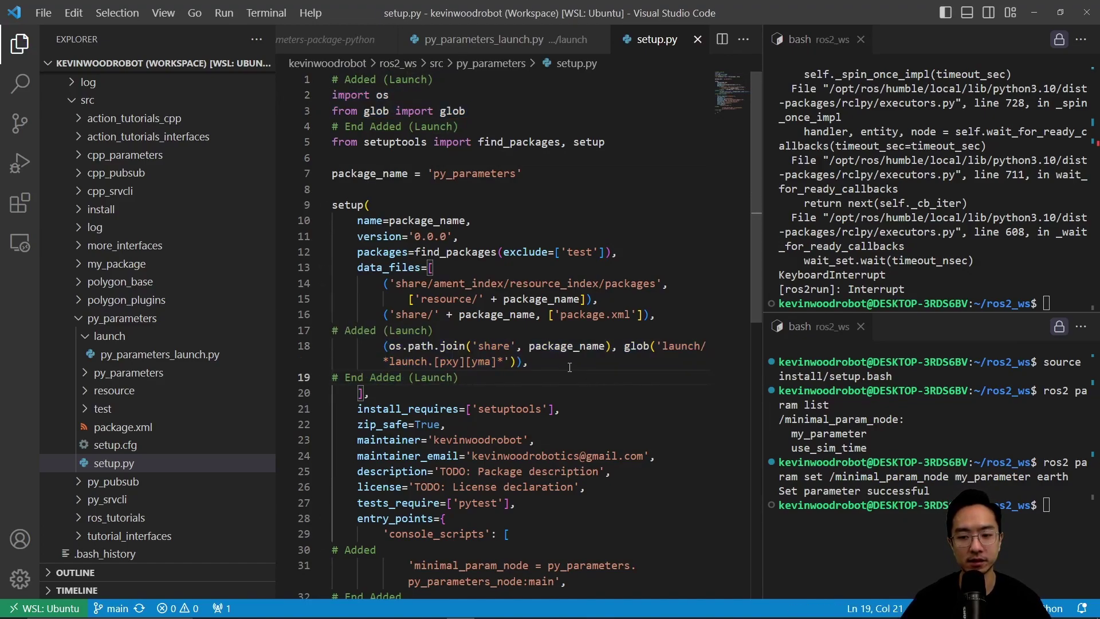
pyautogui.moveTo(382, 344); pyautogui.dragTo(525, 360)
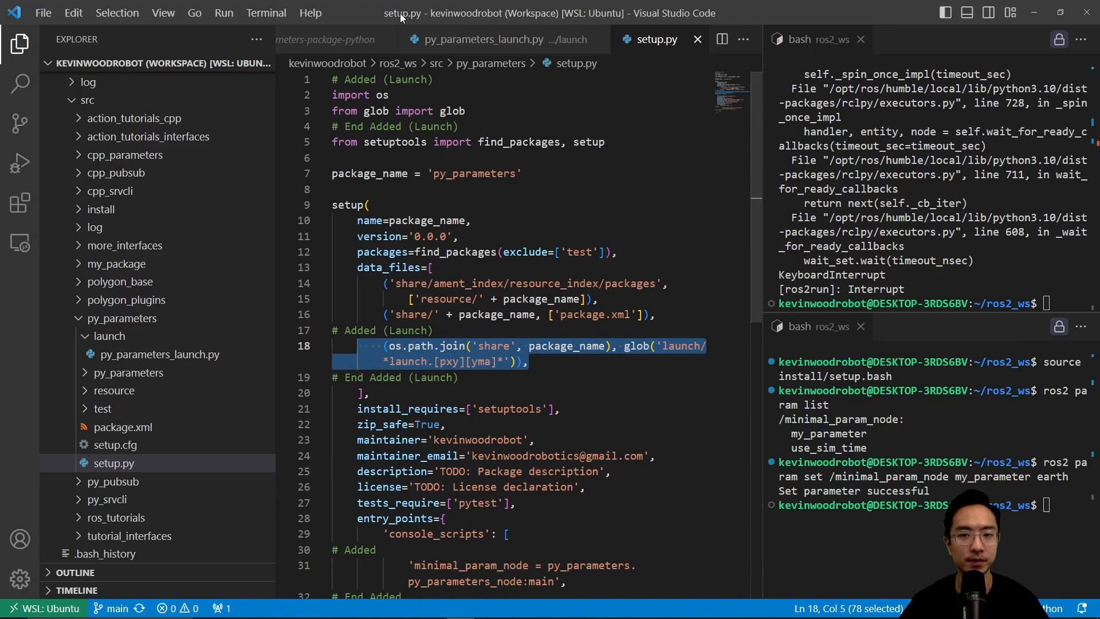
pyautogui.scroll(-3)
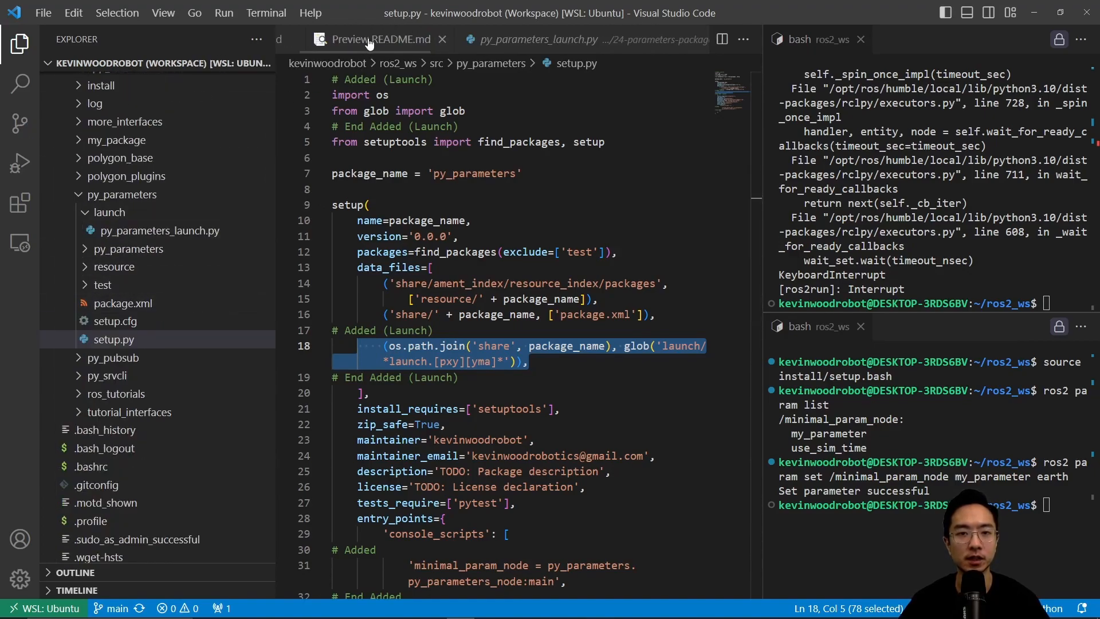
# Step: Show the README launch instructions and enter 'ros2 run py_parameters minimal_param_node' in the terminal
pyautogui.click(377, 39)
pyautogui.write('colcon build --packages-select py_parameters')
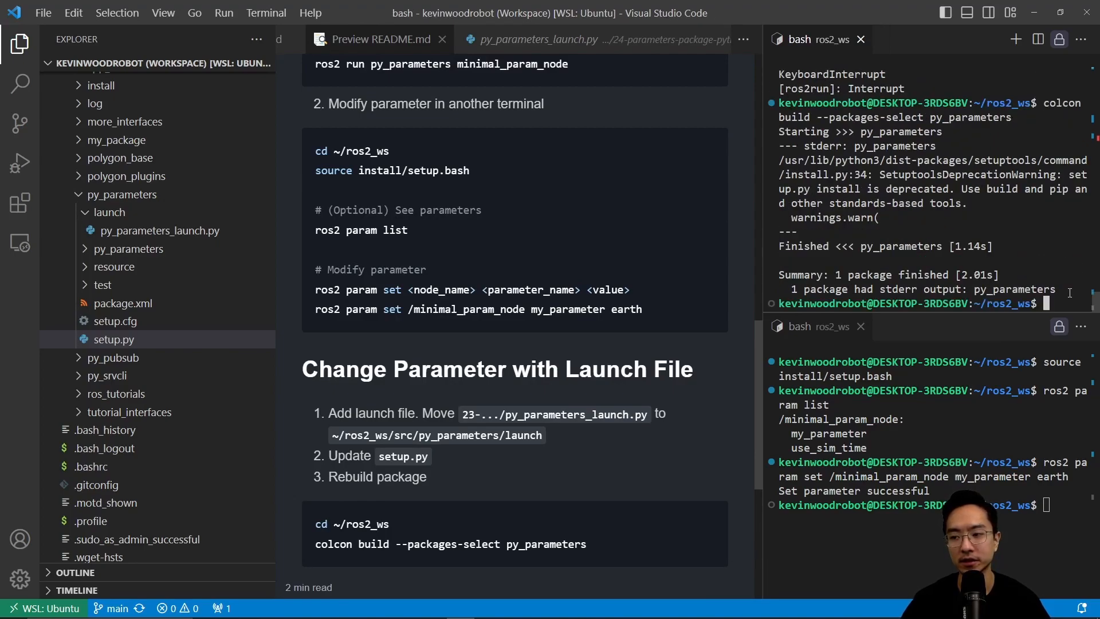
pyautogui.write('ros2 run py_parameters minimal_param_node')
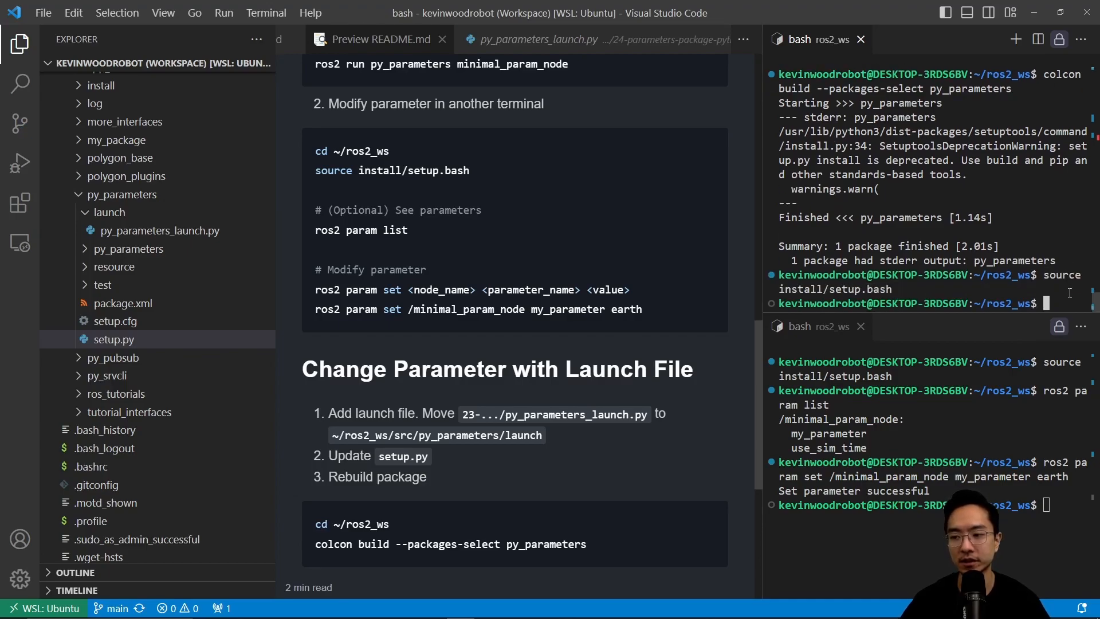
pyautogui.scroll(-3)
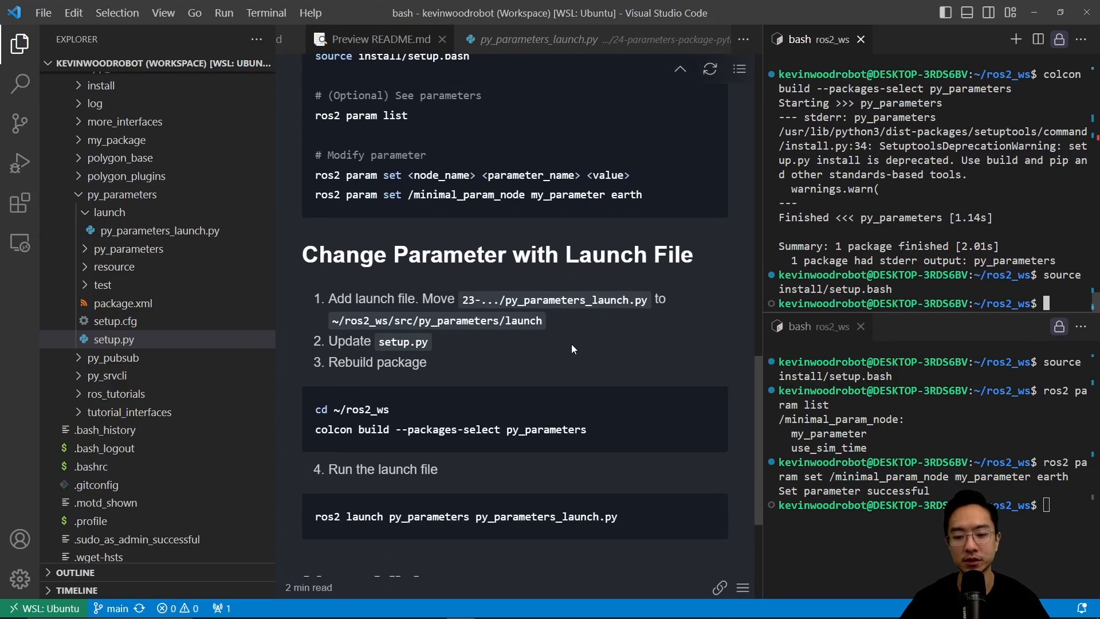
# Step: Run 'ros2 launch py_parameters py_parameters_launch.py', so the node logs Hello earth! then Hello world!
pyautogui.write('r')
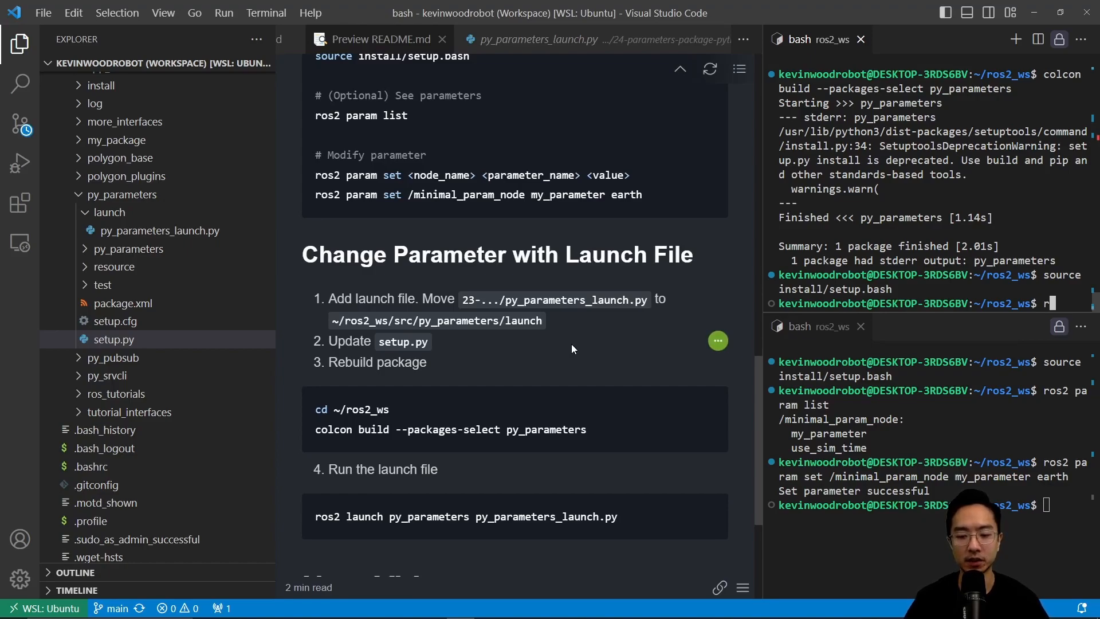
pyautogui.write('os2 launch py')
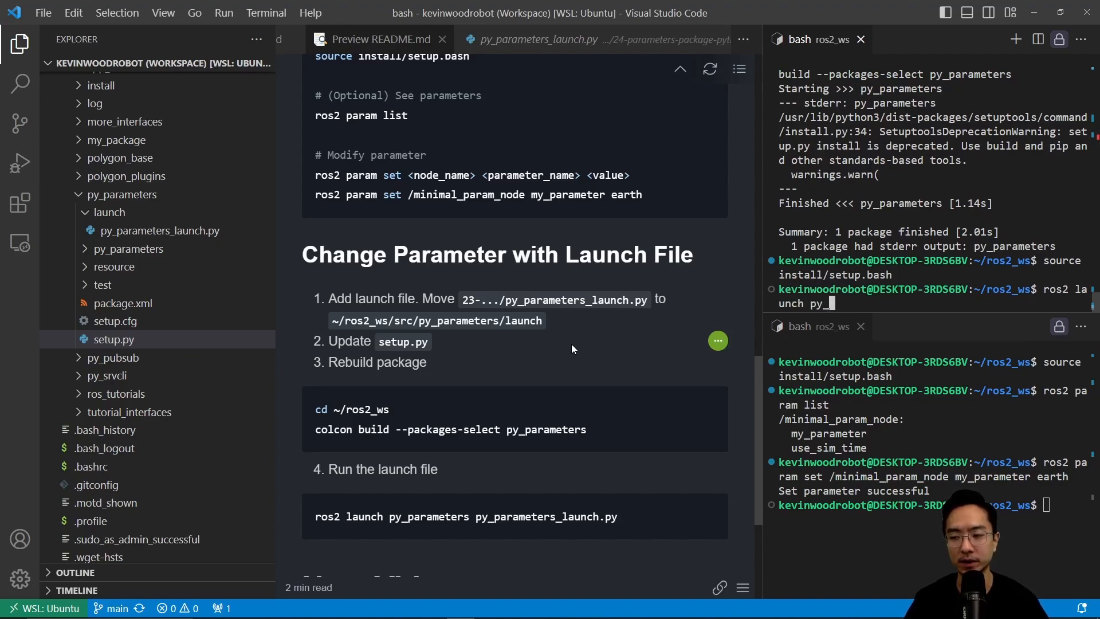
pyautogui.write('_parameters')
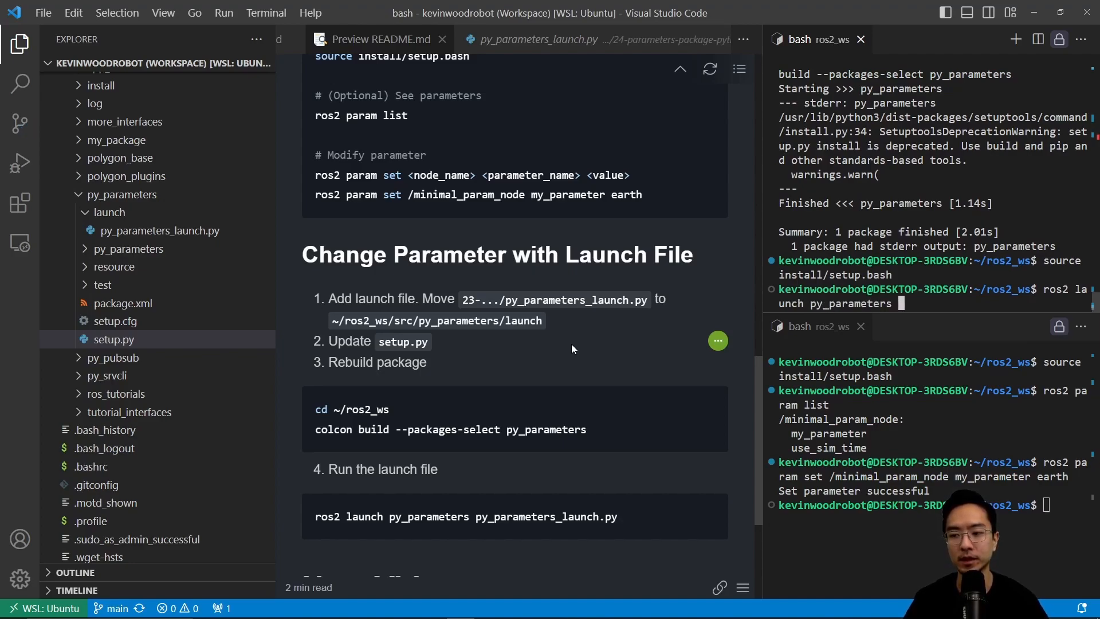
pyautogui.write('py_parameters_launch.py')
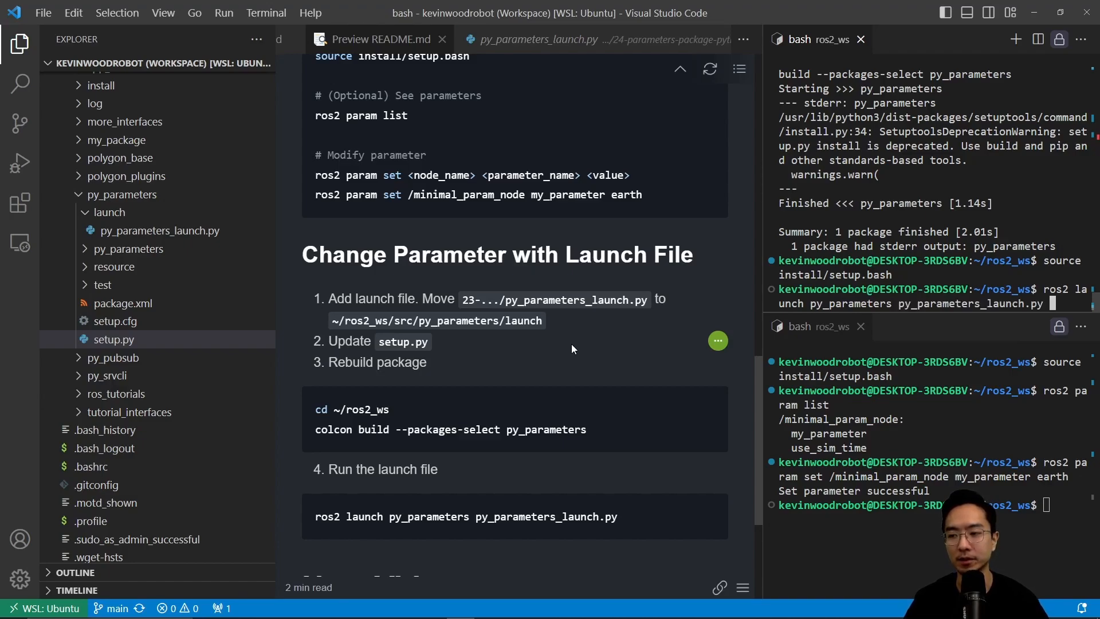
pyautogui.press('Enter')
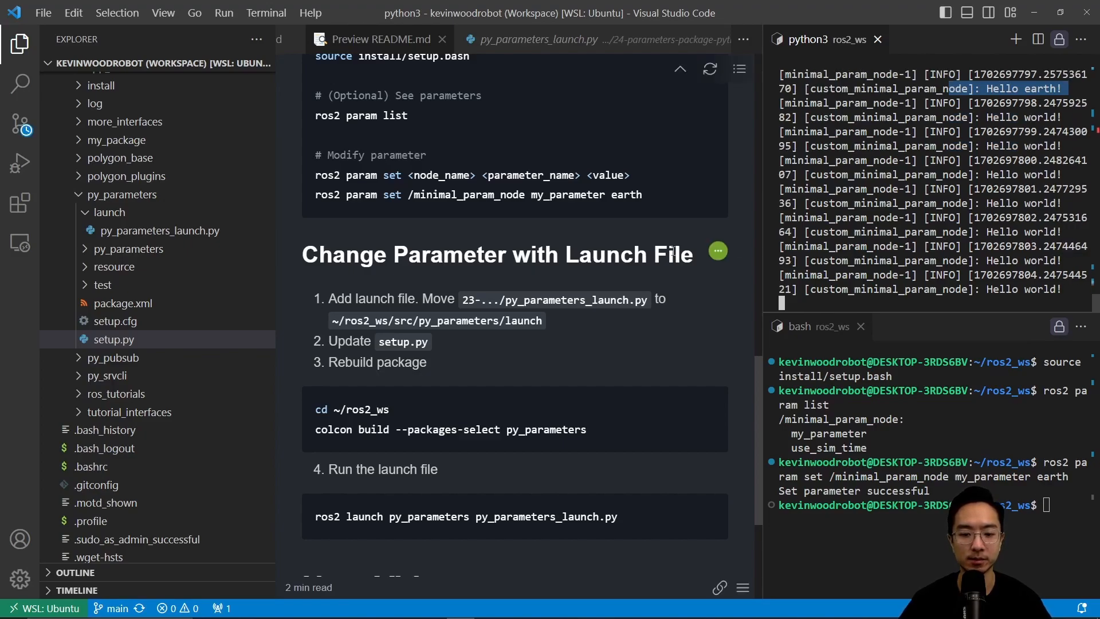
pyautogui.scroll(-3)
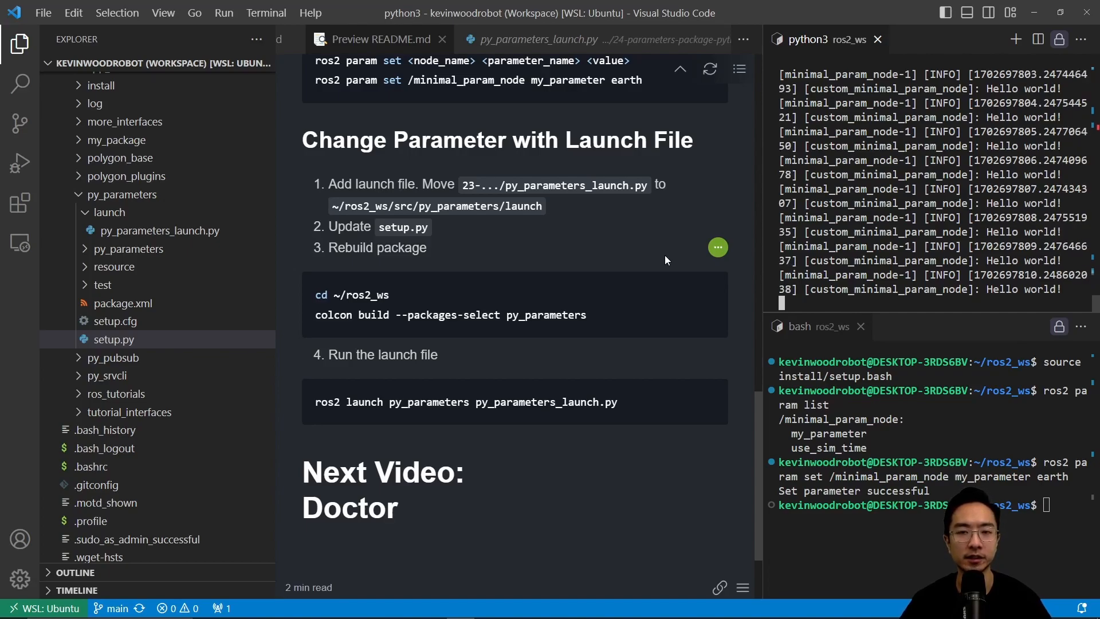
pyautogui.moveTo(670, 267)
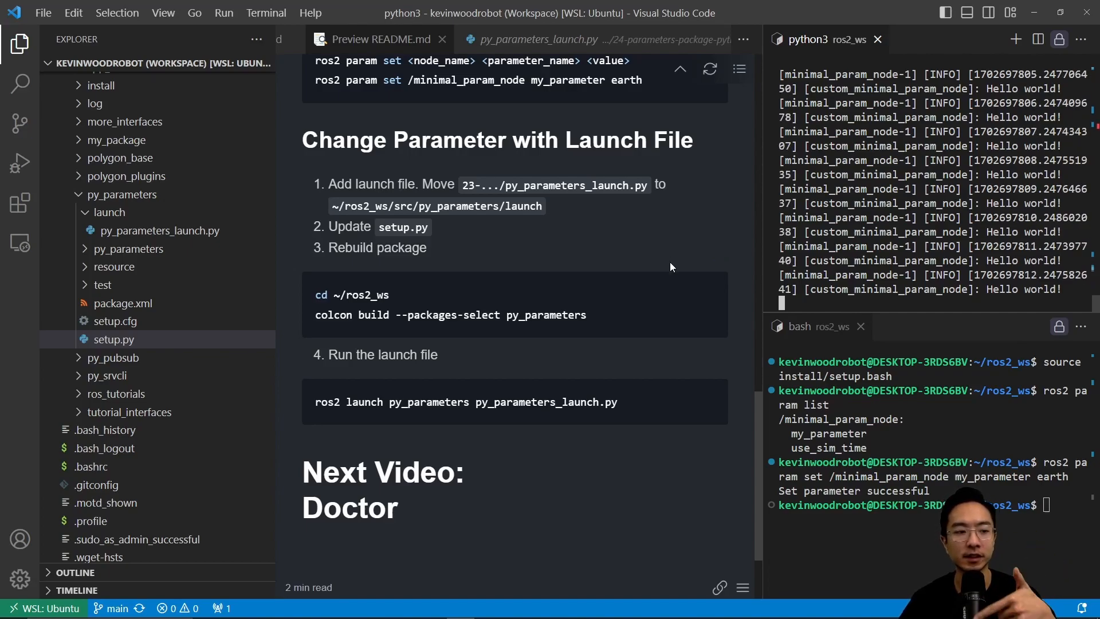